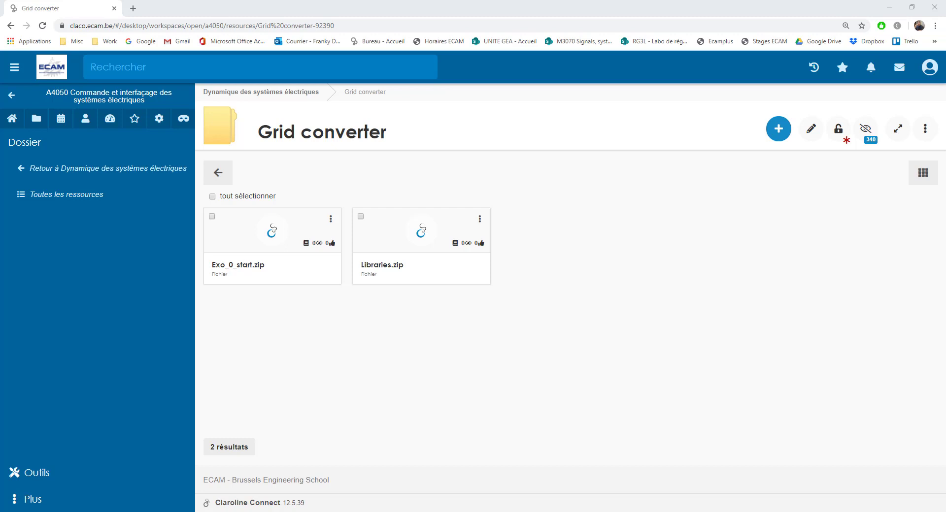
mouse_move(912, 471)
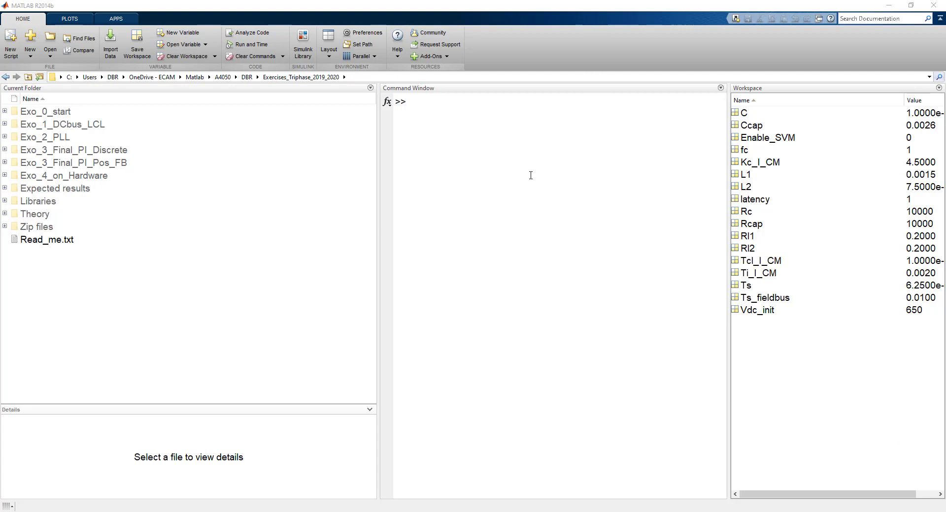
mouse_move(31, 115)
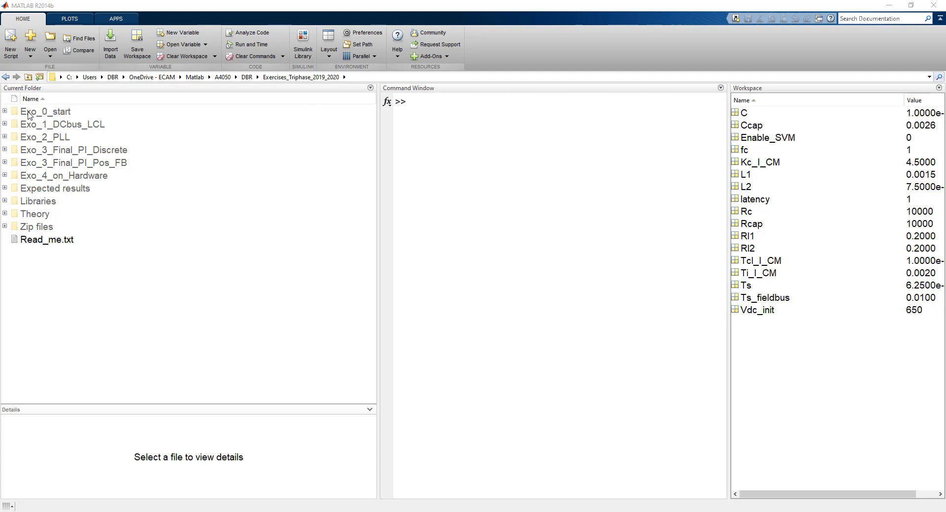
mouse_move(62, 114)
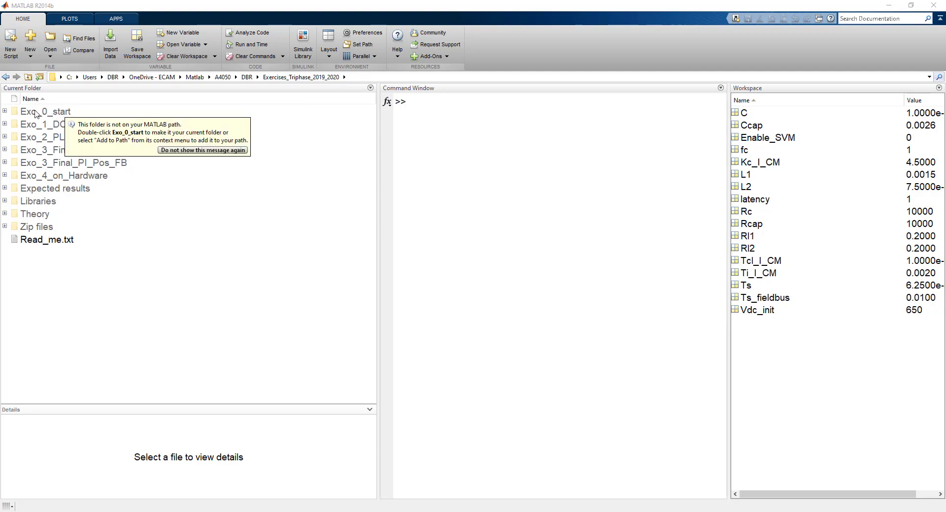
mouse_move(51, 114)
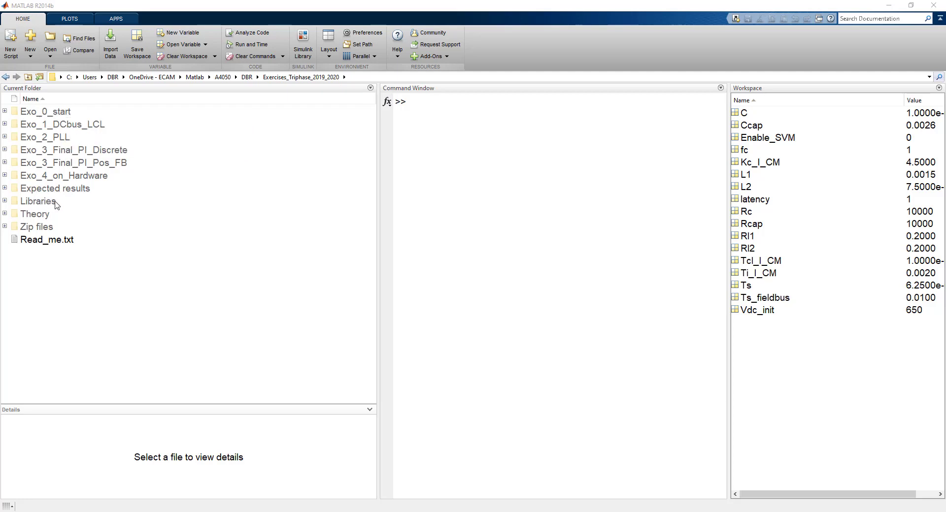
mouse_move(28, 203)
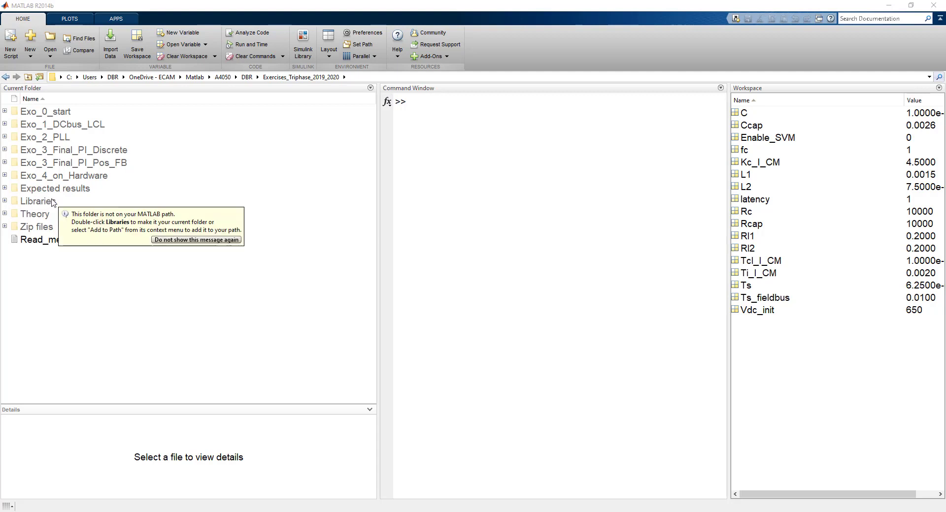
mouse_move(42, 207)
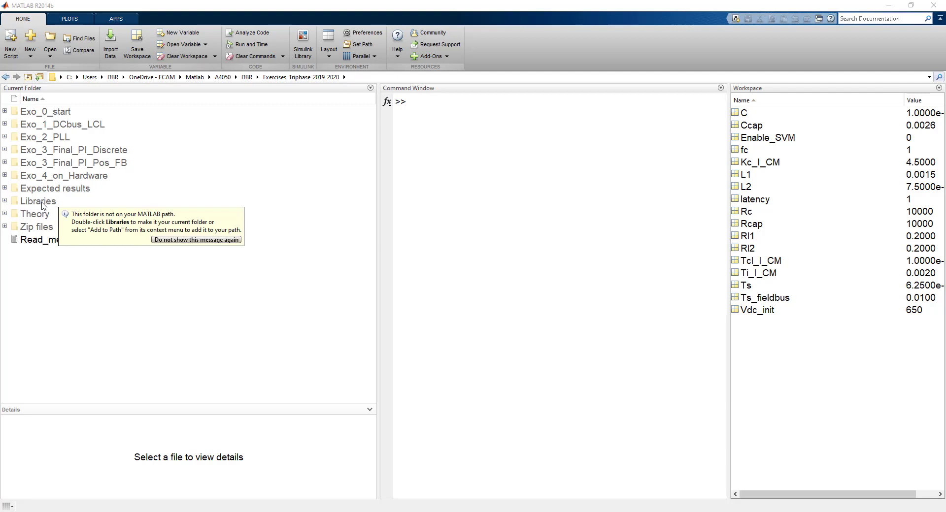
Step: Add the Libraries folder with Selected Folders and Subfolders to the MATLAB path
right_click(38, 201)
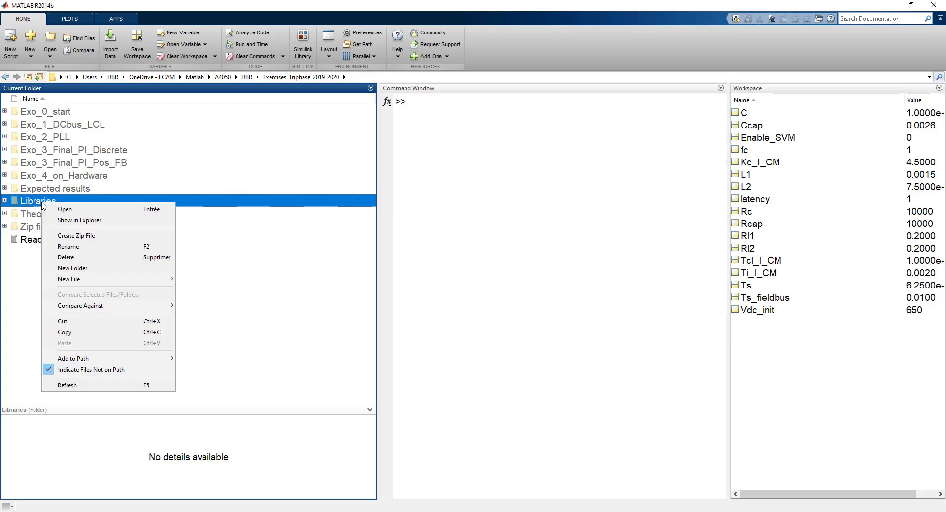
mouse_move(44, 208)
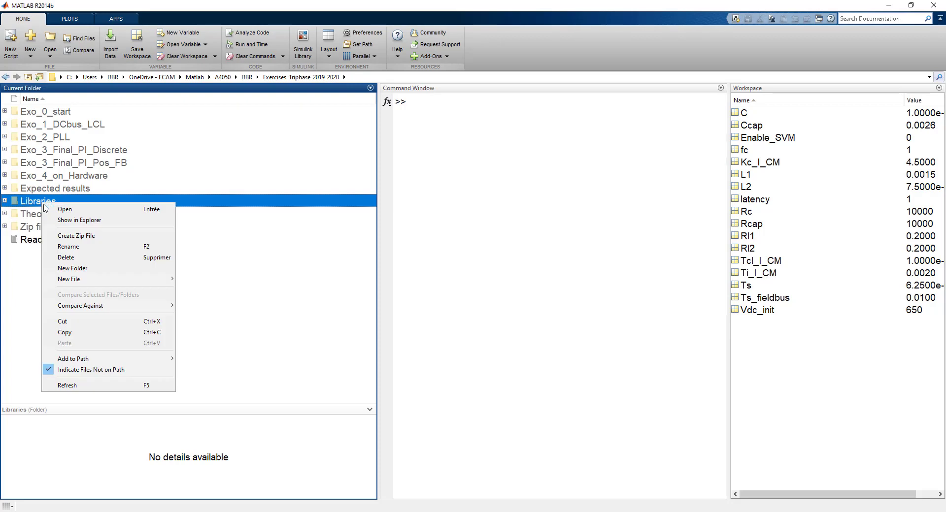
mouse_move(72, 359)
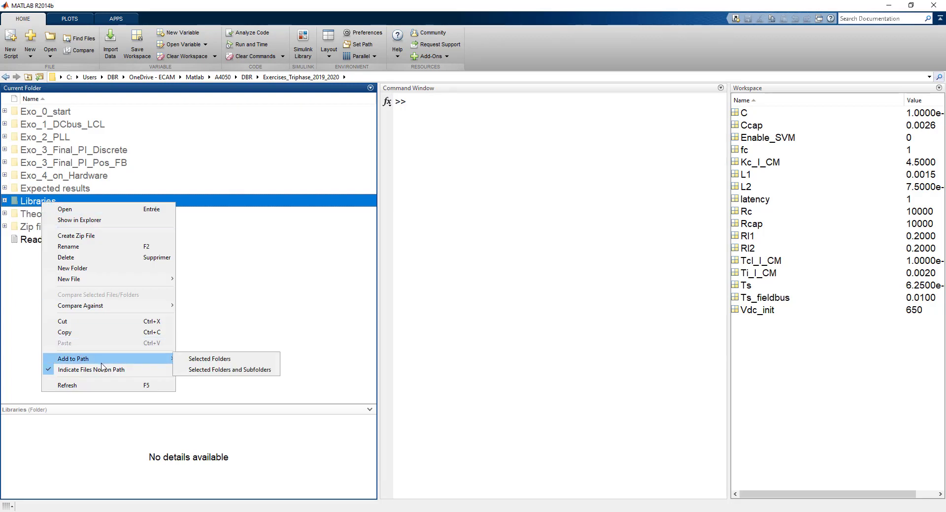
mouse_move(227, 369)
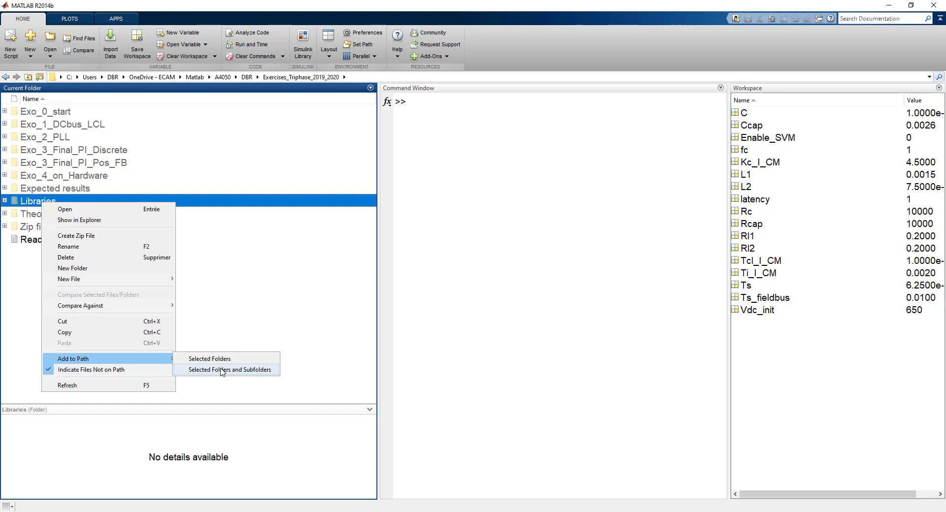
click(227, 370)
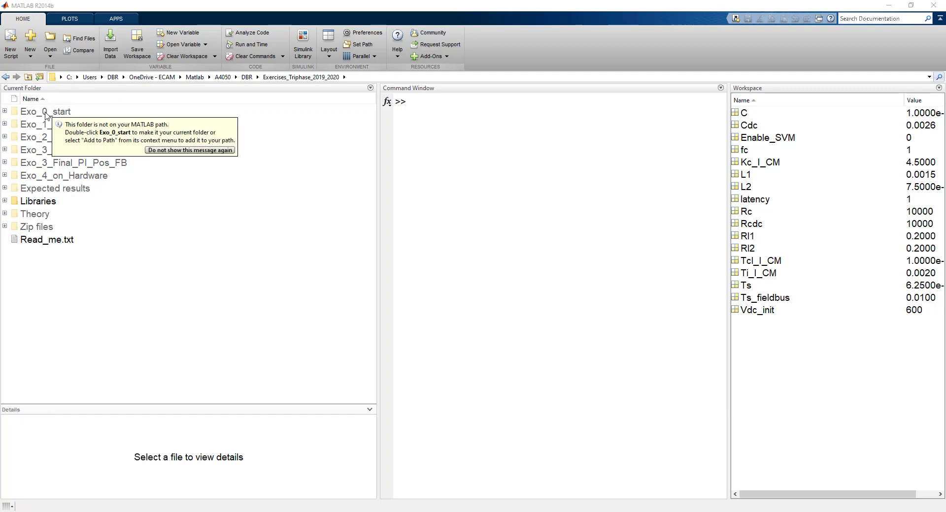
Step: Enter the Exo_0_start folder and launch Grid_converter_control_exo_0.slx
double_click(45, 111)
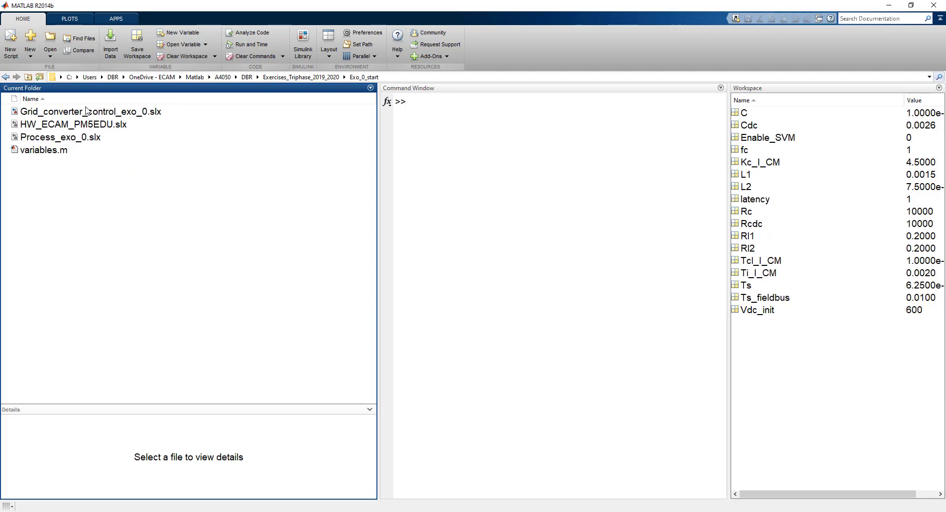
click(89, 111)
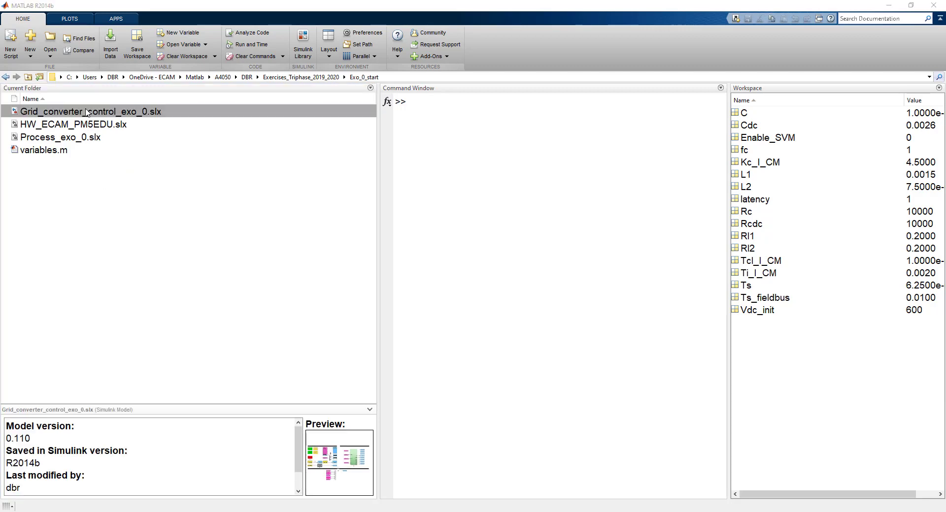
double_click(89, 112)
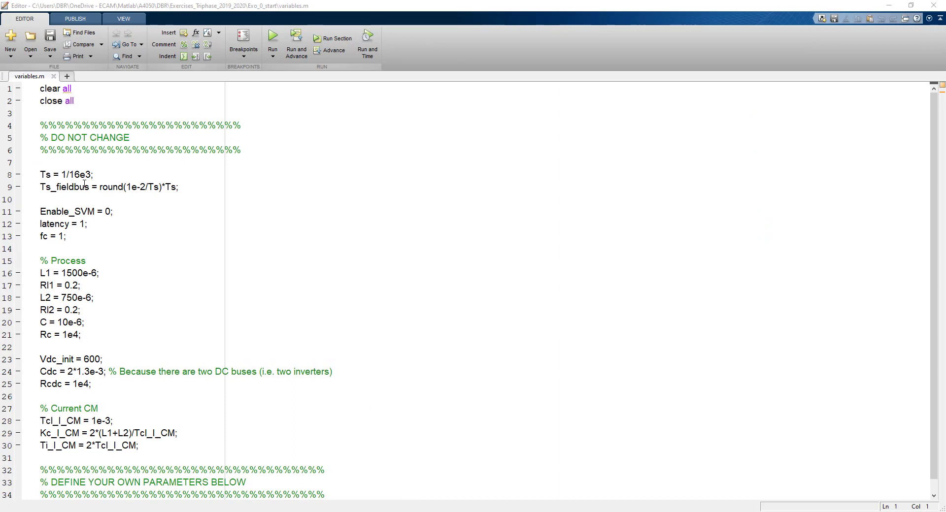
mouse_move(71, 406)
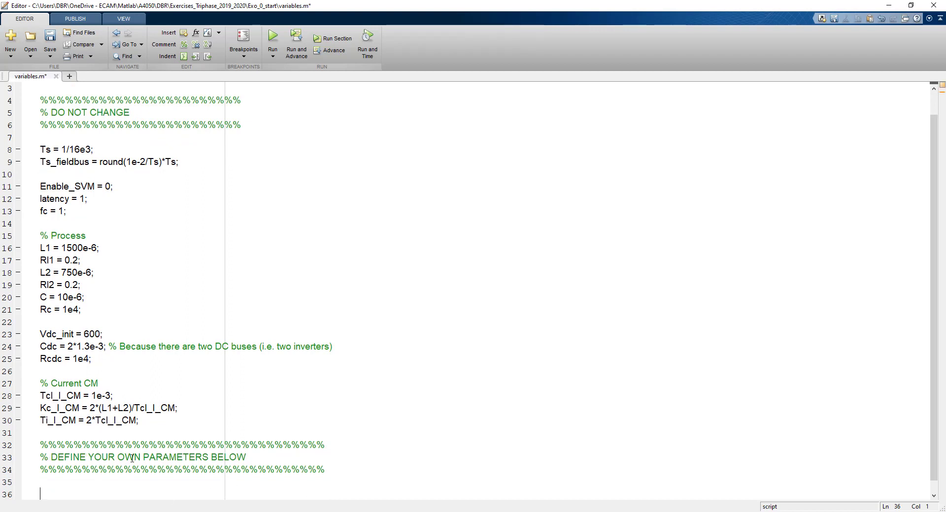
mouse_move(166, 491)
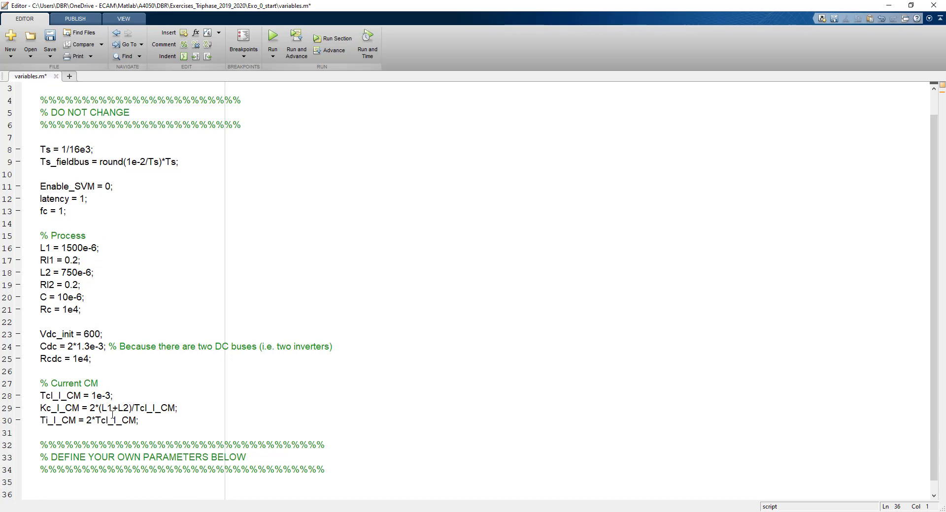
mouse_move(112, 421)
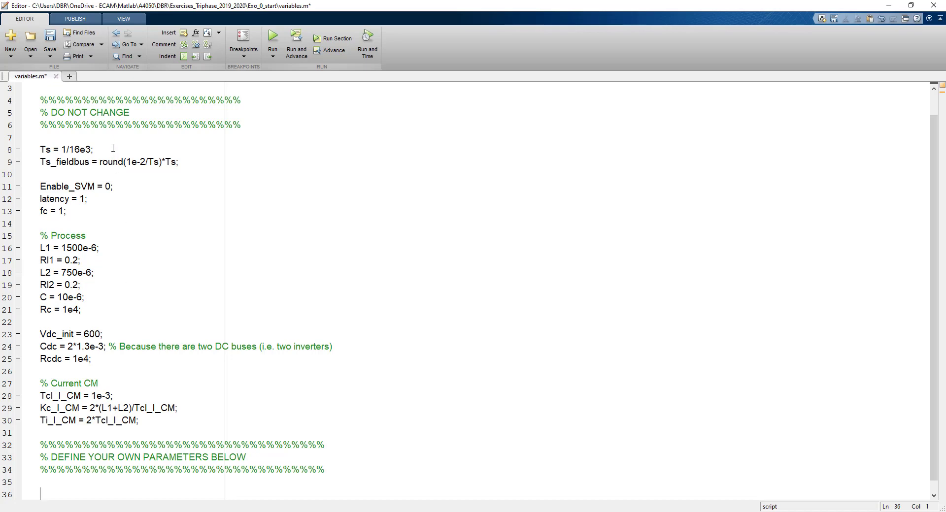
Step: Point out the Ts sampling period definition in variables.m
click(93, 149)
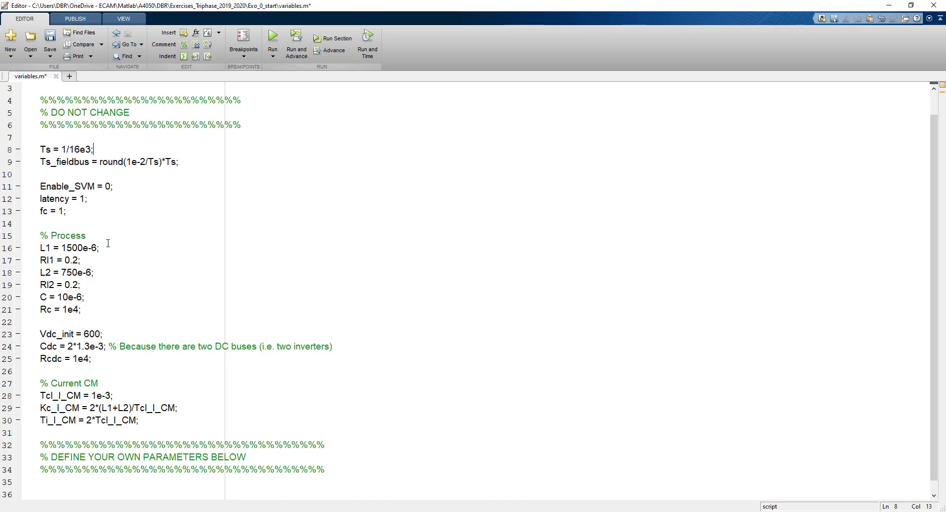
mouse_move(32, 256)
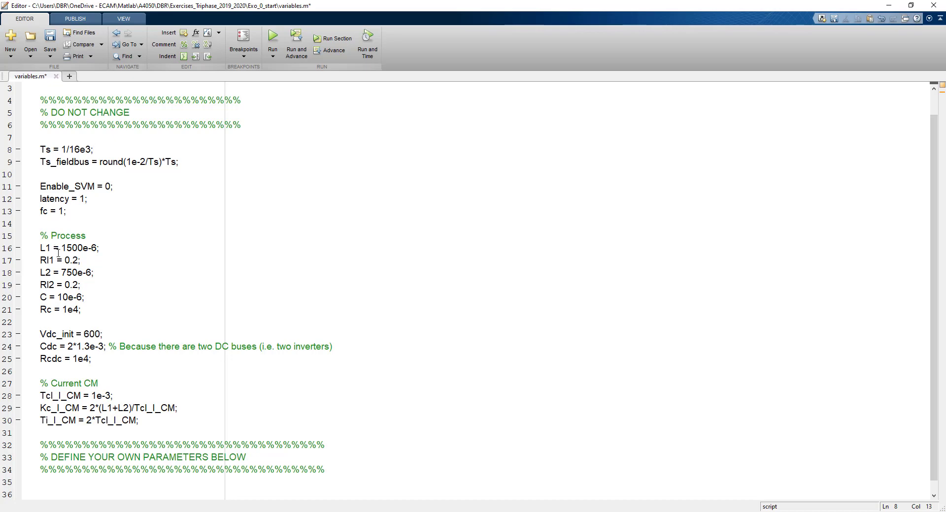
mouse_move(46, 245)
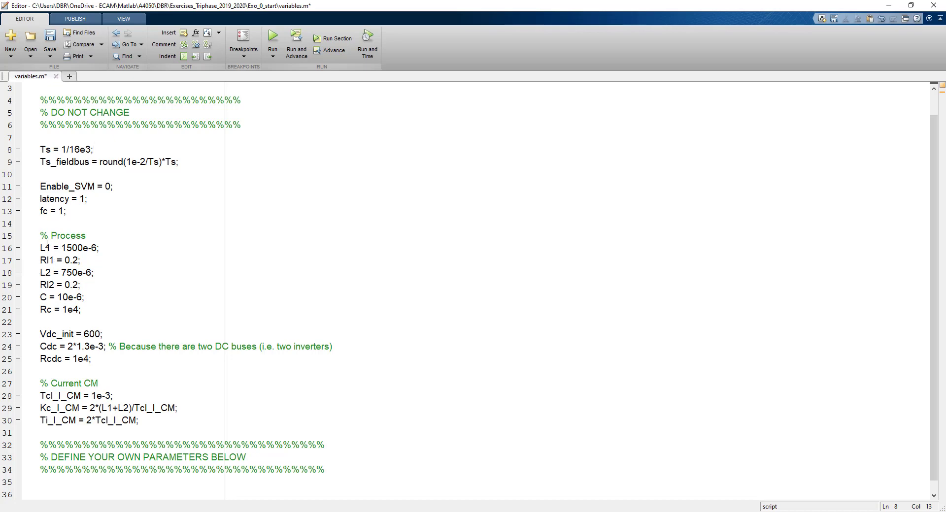
double_click(45, 248)
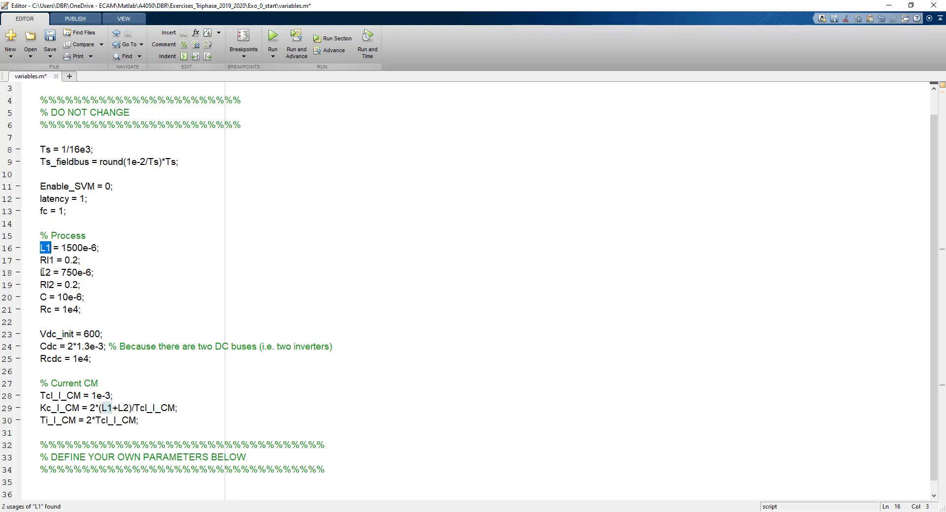
double_click(45, 272)
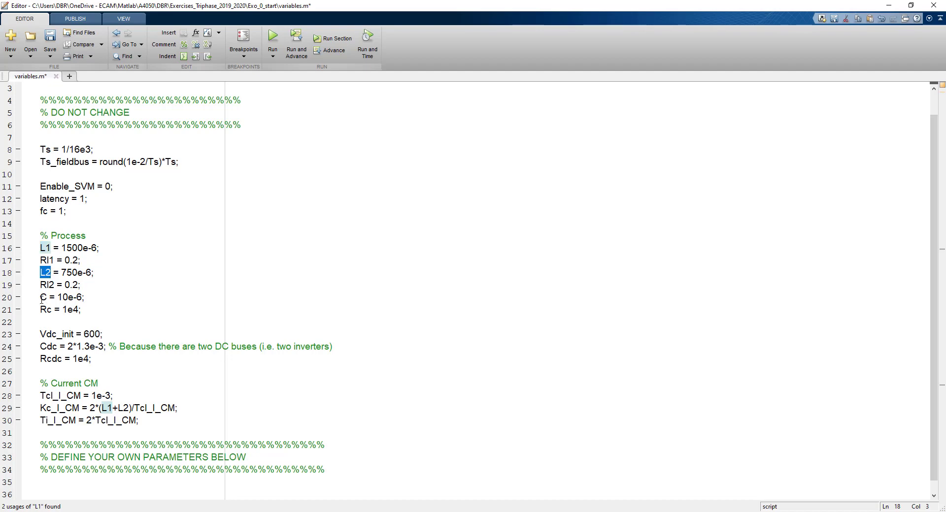
click(43, 297)
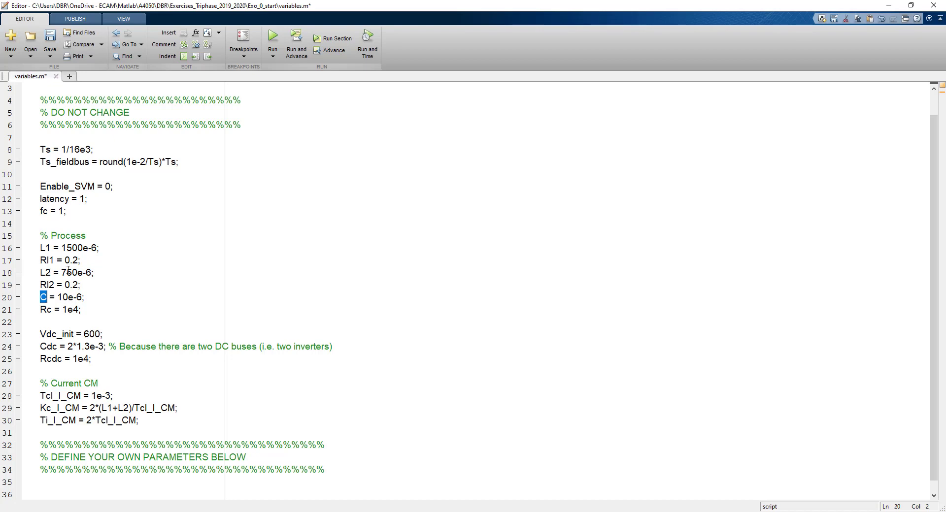
mouse_move(98, 263)
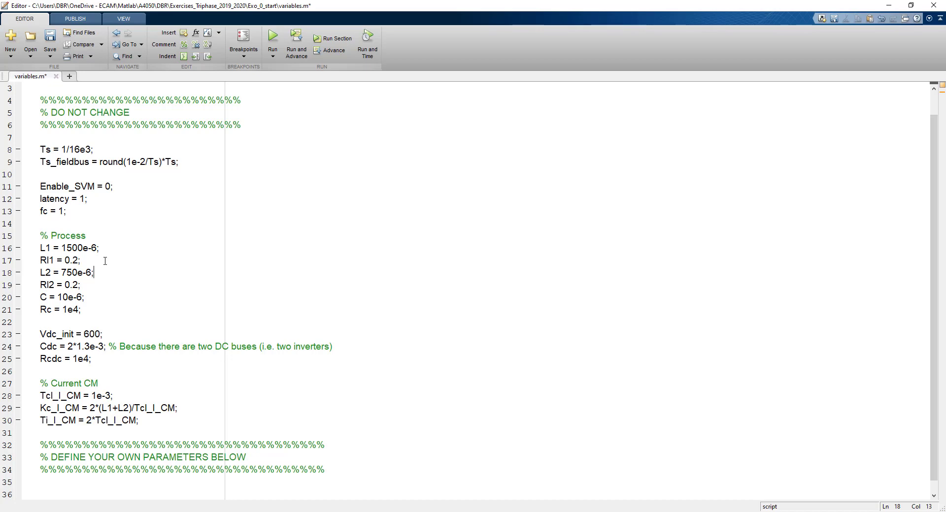
mouse_move(106, 301)
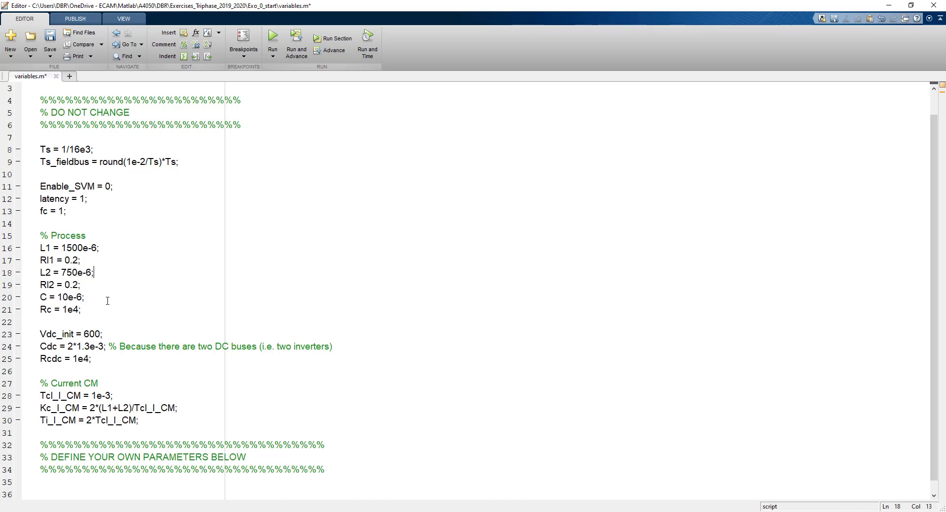
mouse_move(105, 310)
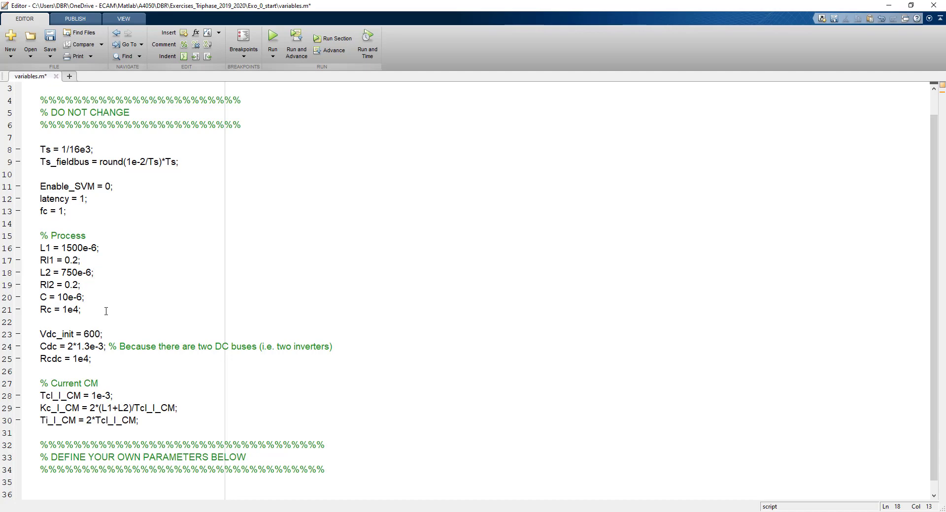
mouse_move(121, 339)
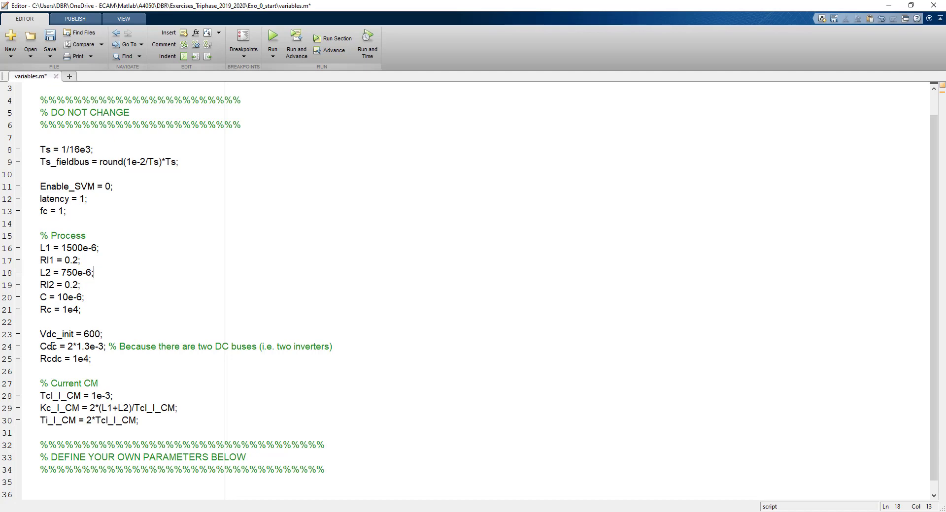
mouse_move(57, 347)
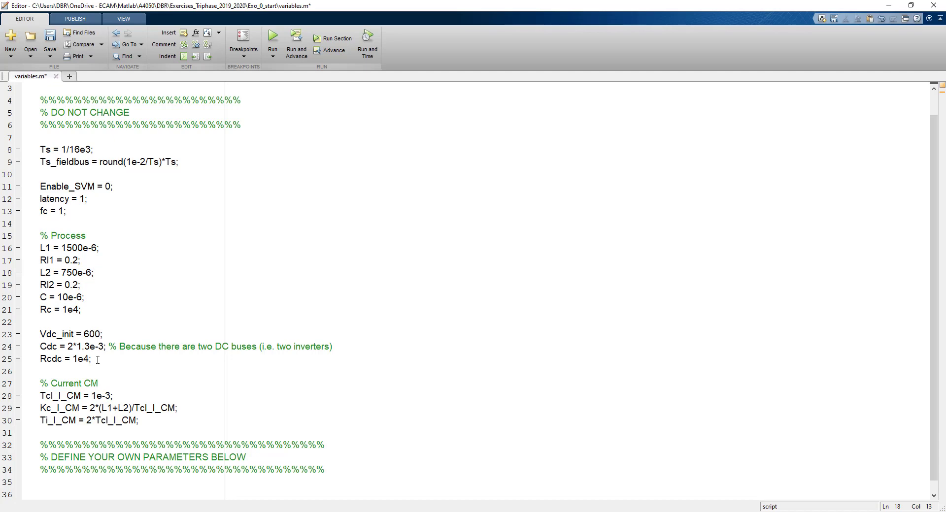
click(104, 334)
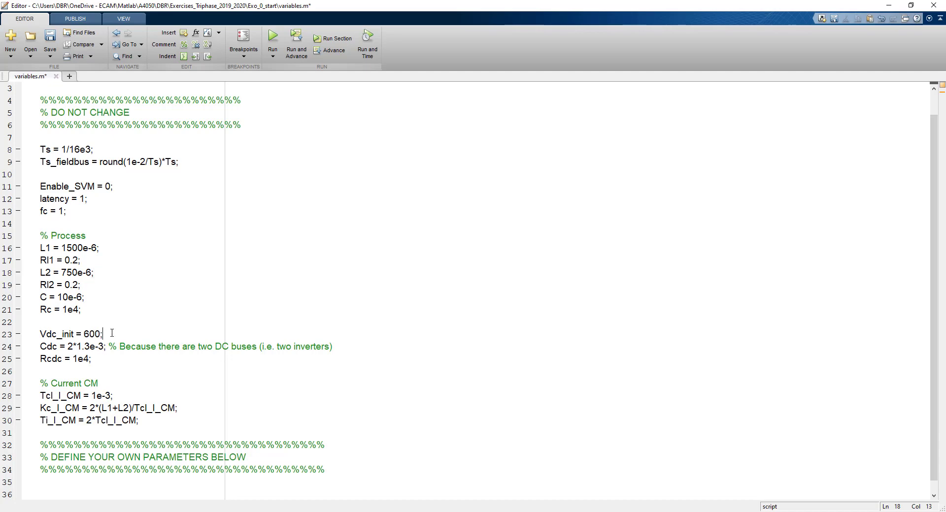
click(102, 334)
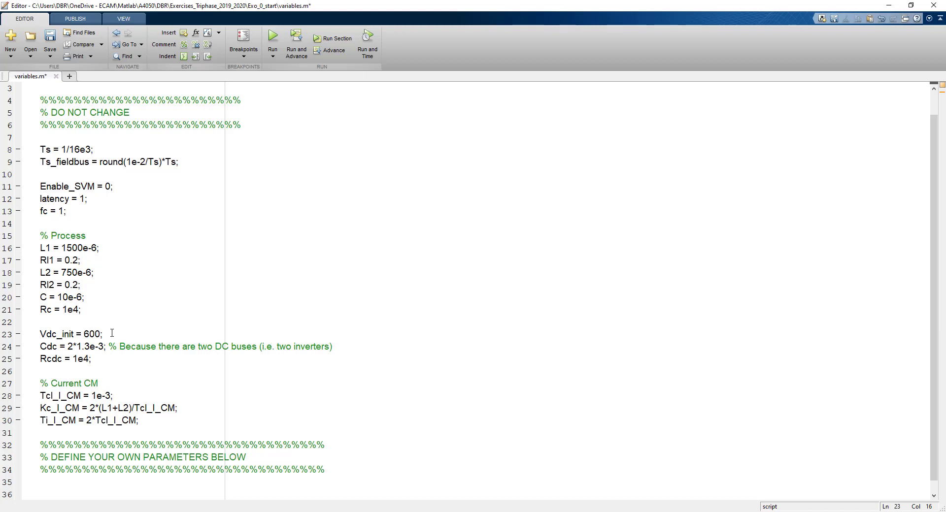
click(104, 334)
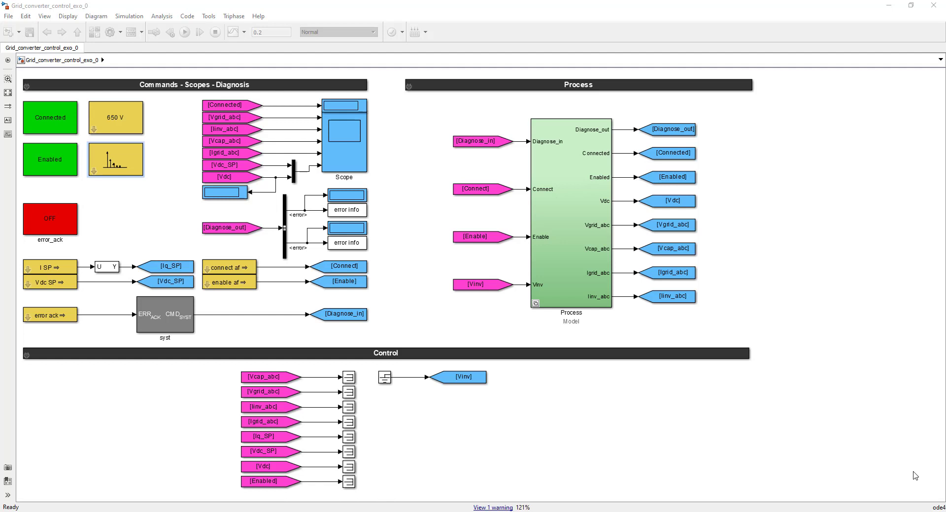
mouse_move(717, 409)
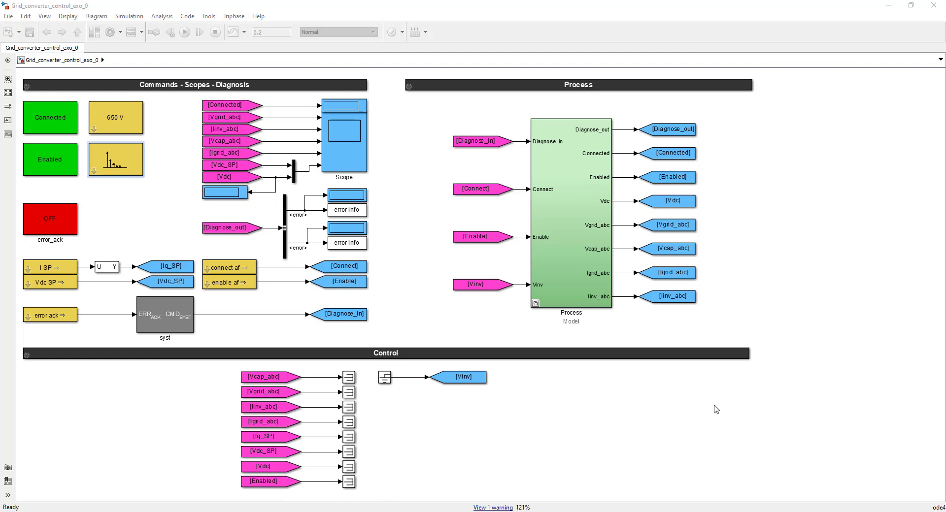
click(170, 281)
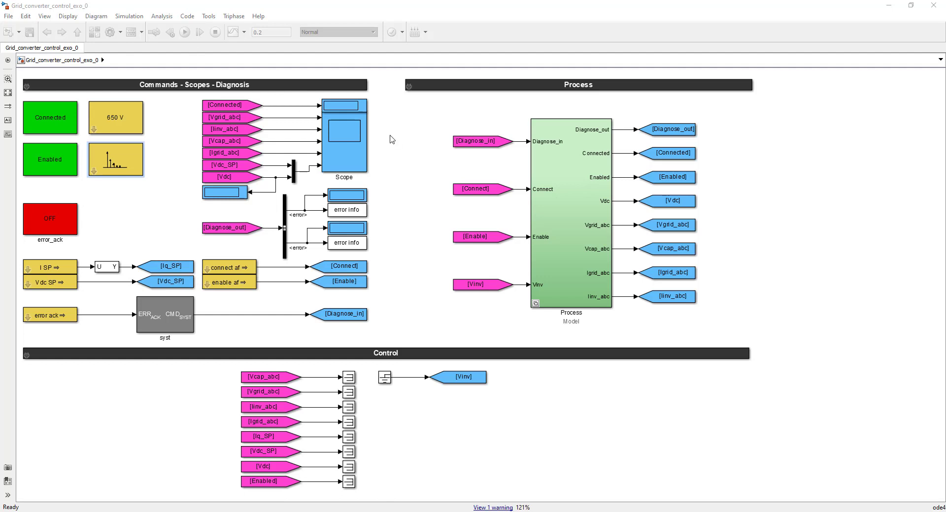
mouse_move(487, 463)
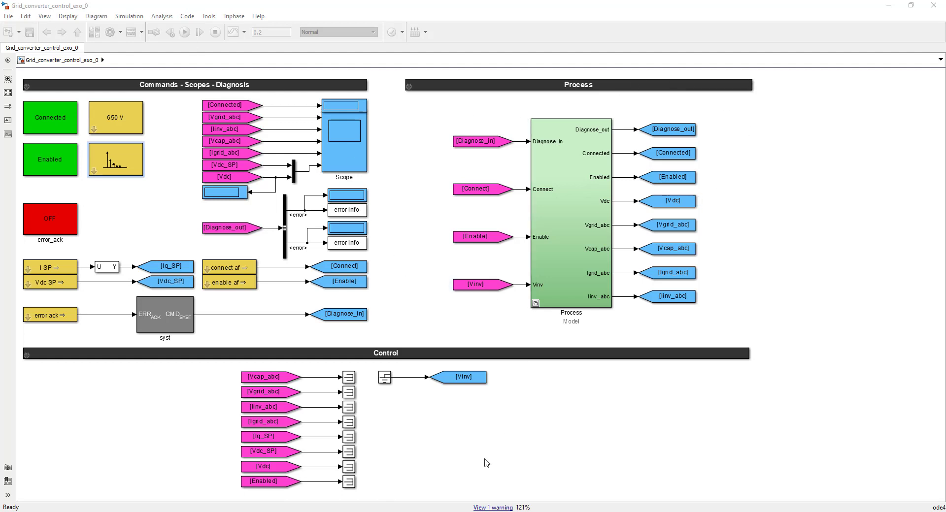
mouse_move(471, 480)
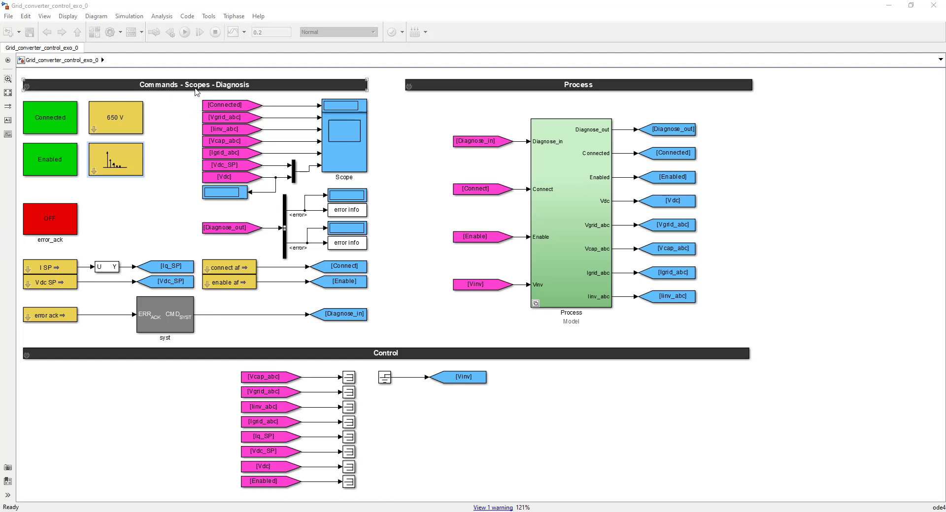
click(227, 104)
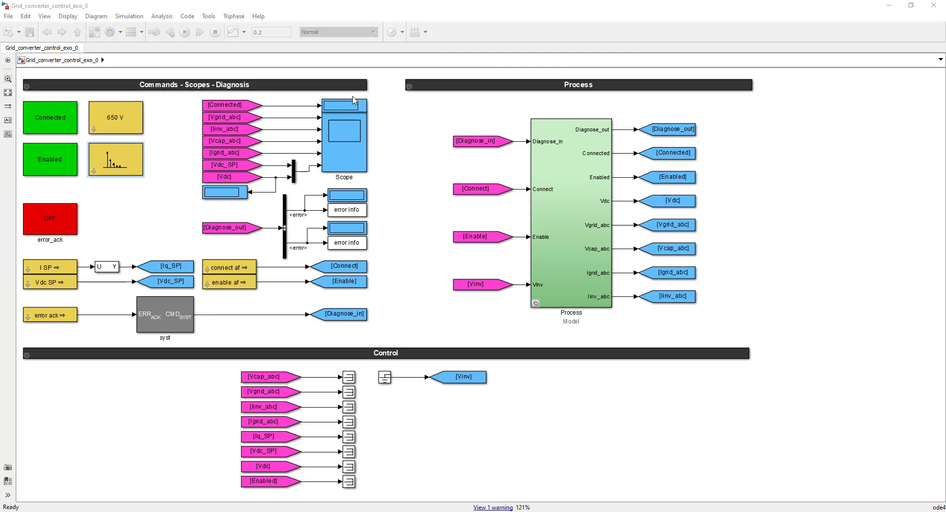
mouse_move(269, 213)
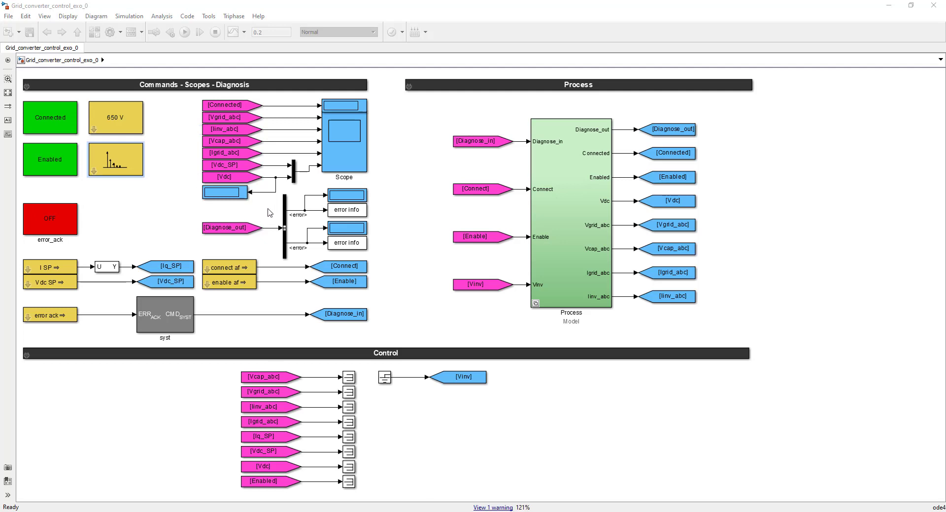
double_click(343, 136)
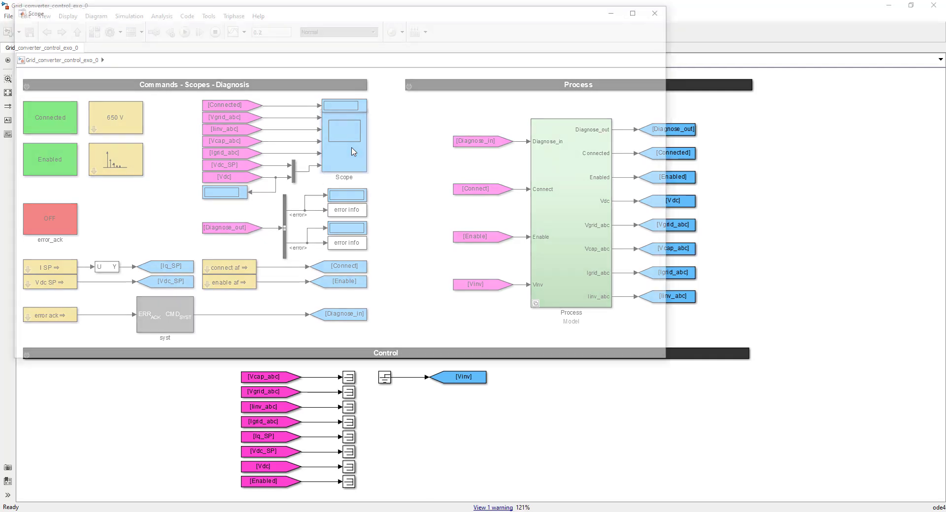
double_click(343, 139)
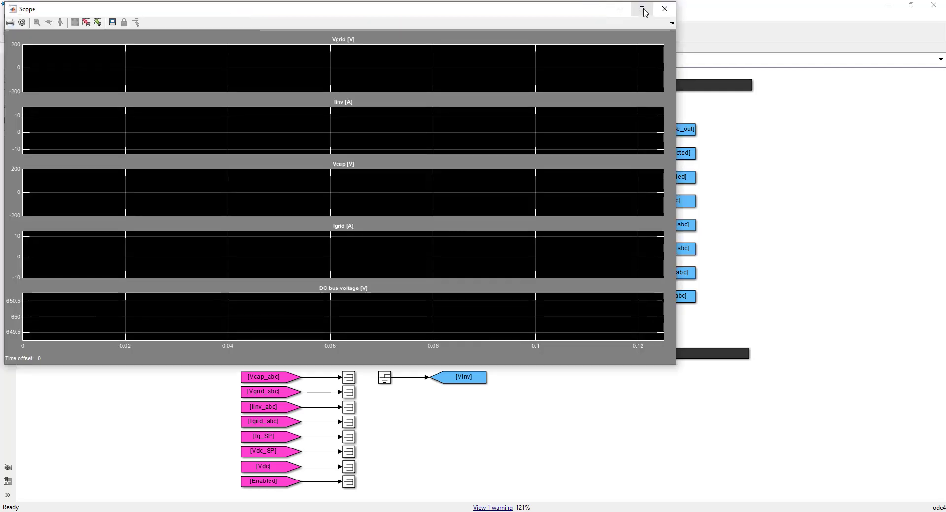
click(642, 8)
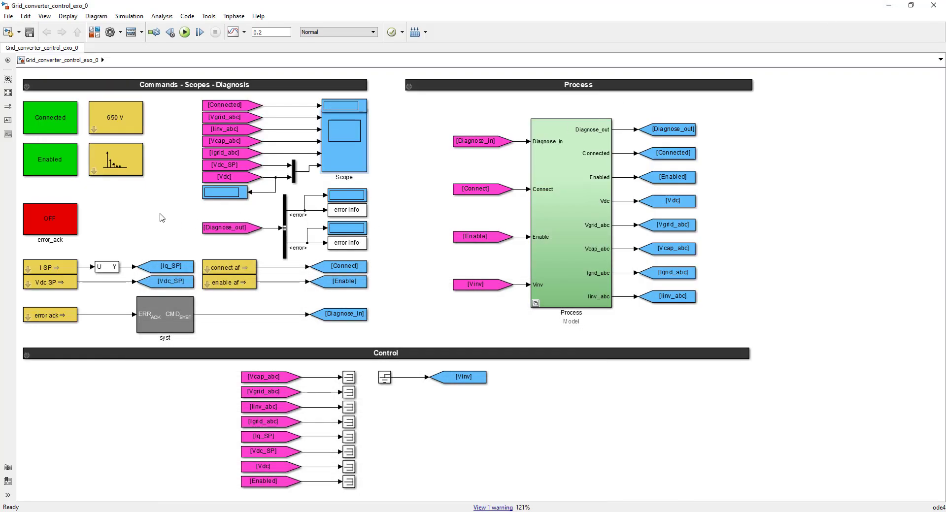
mouse_move(168, 217)
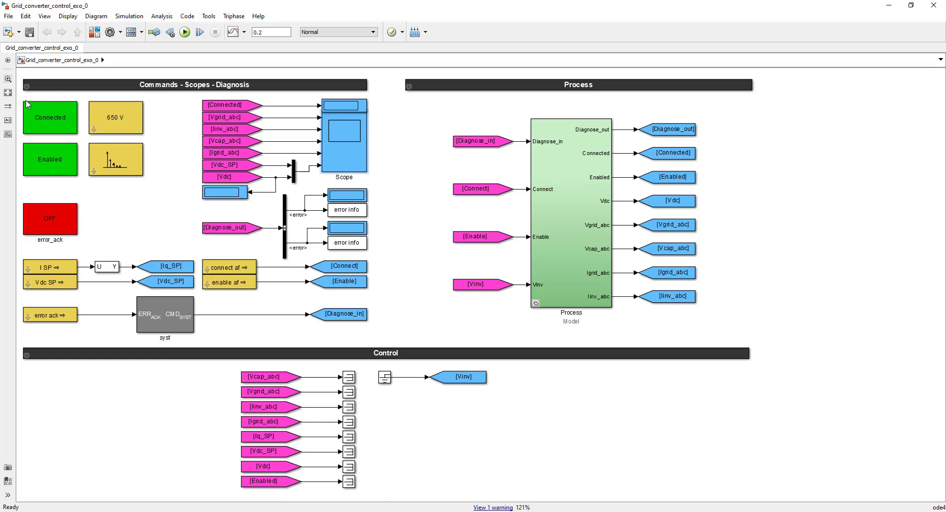
click(50, 117)
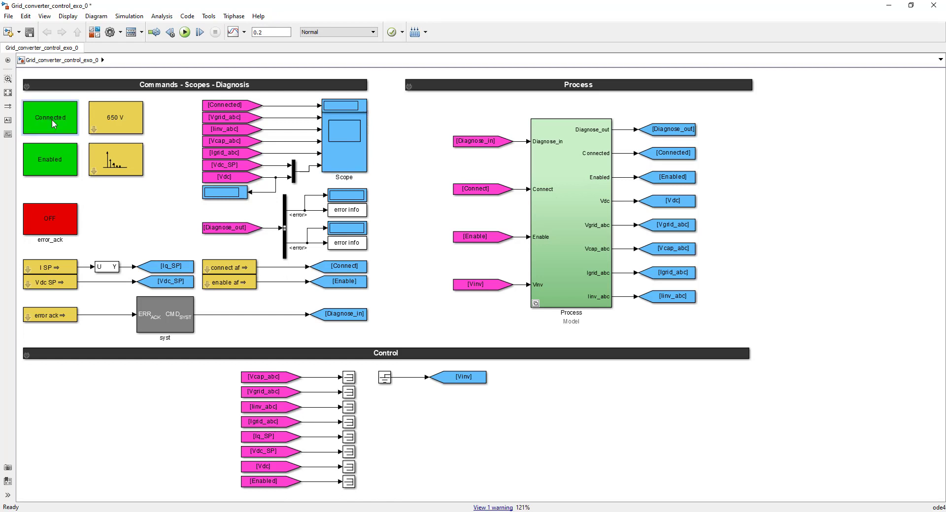
click(50, 158)
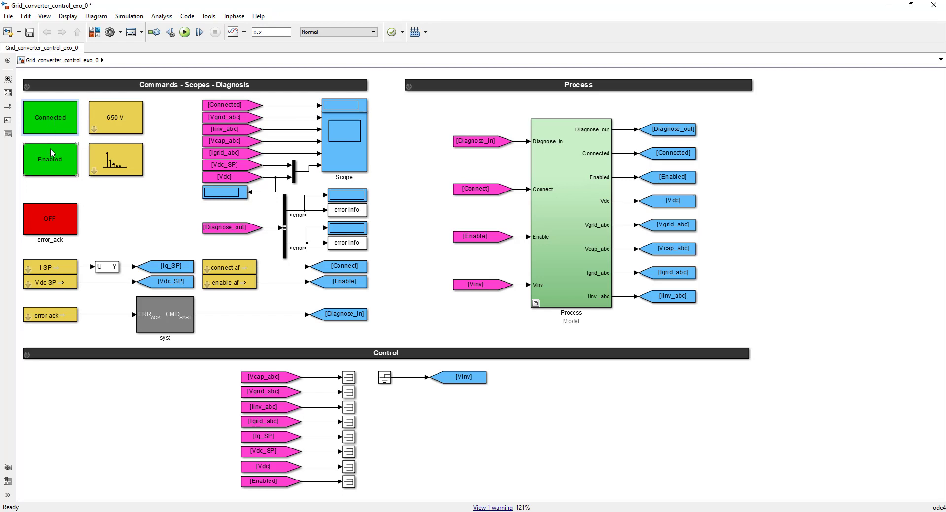
mouse_move(28, 155)
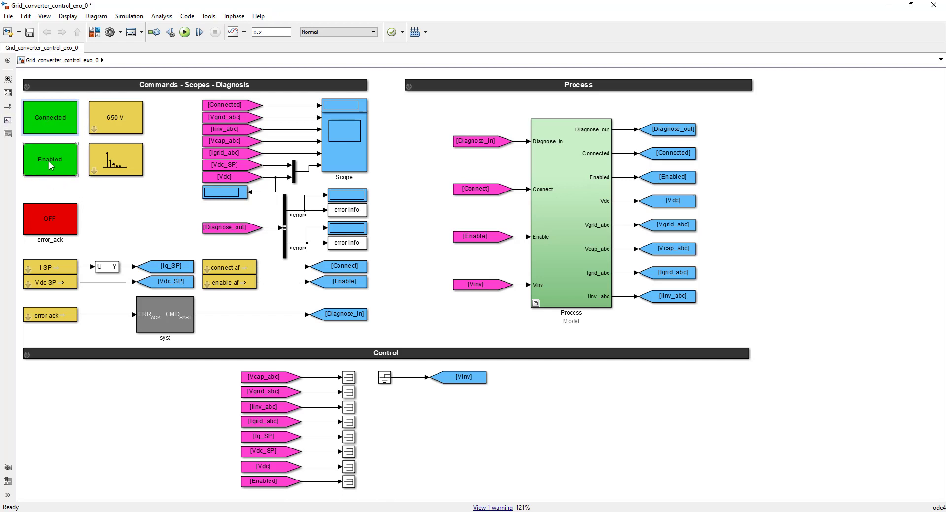
click(50, 117)
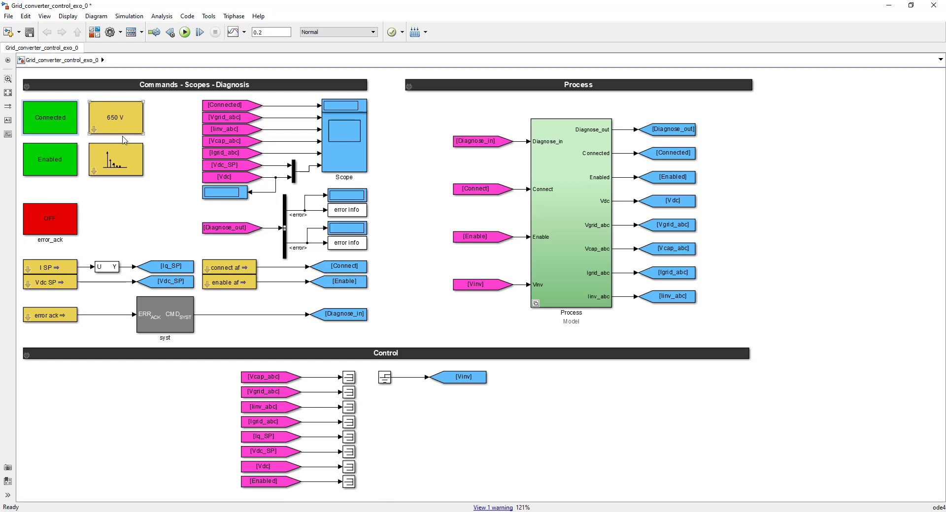
mouse_move(144, 111)
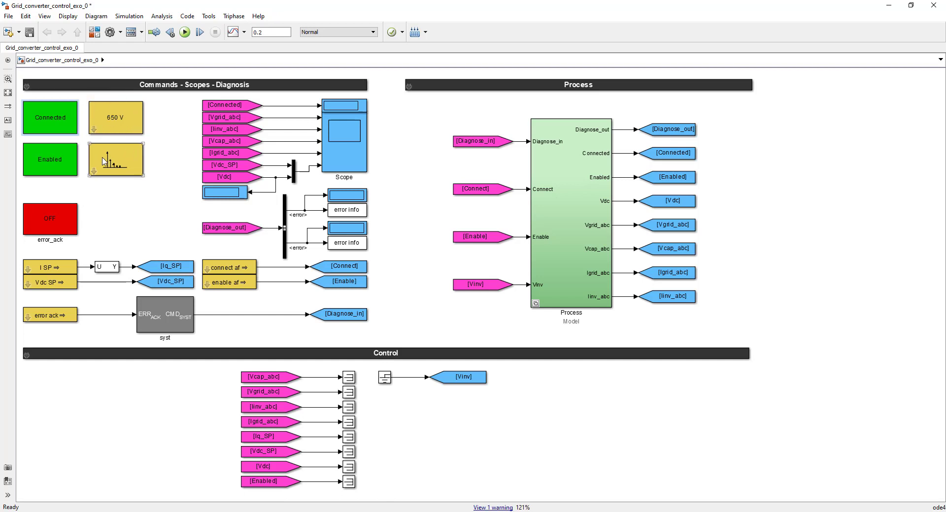
double_click(115, 158)
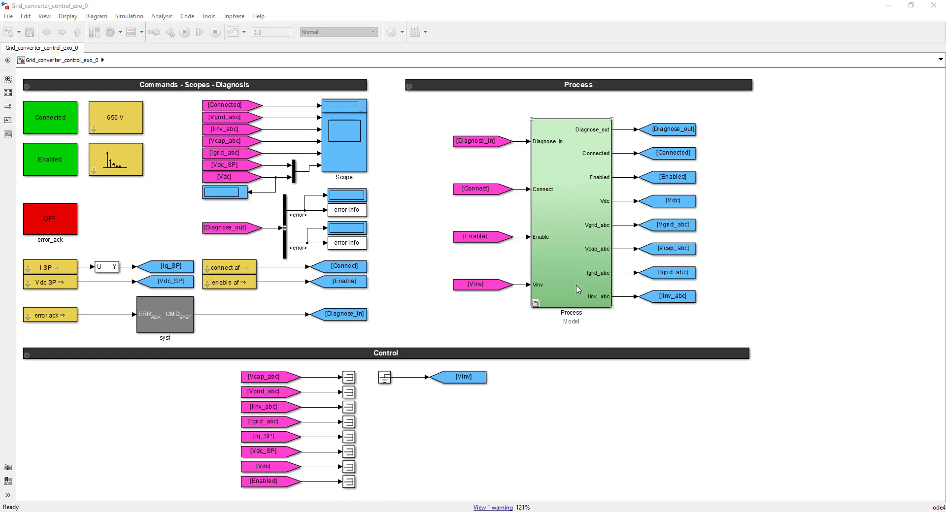
mouse_move(568, 189)
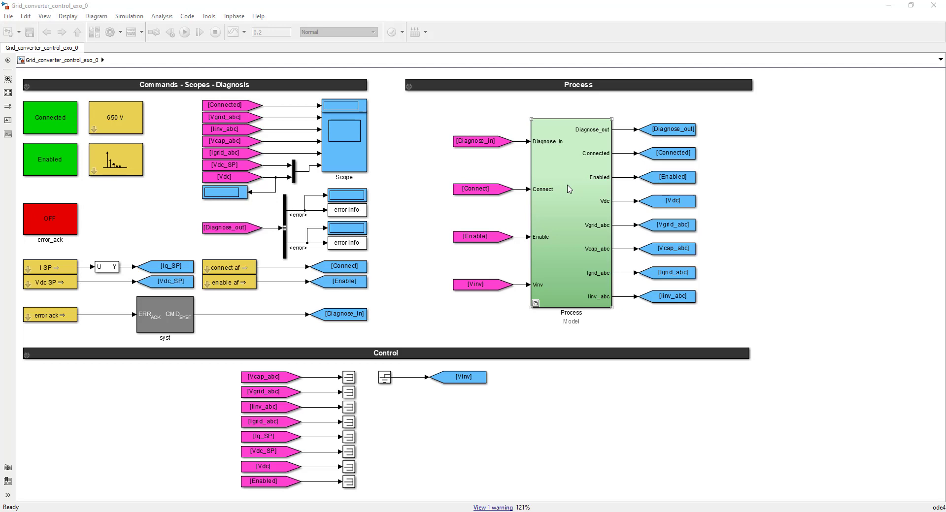
Step: Show the Process block's context menu with its Block Choice of Model or Triphase hardware
right_click(570, 189)
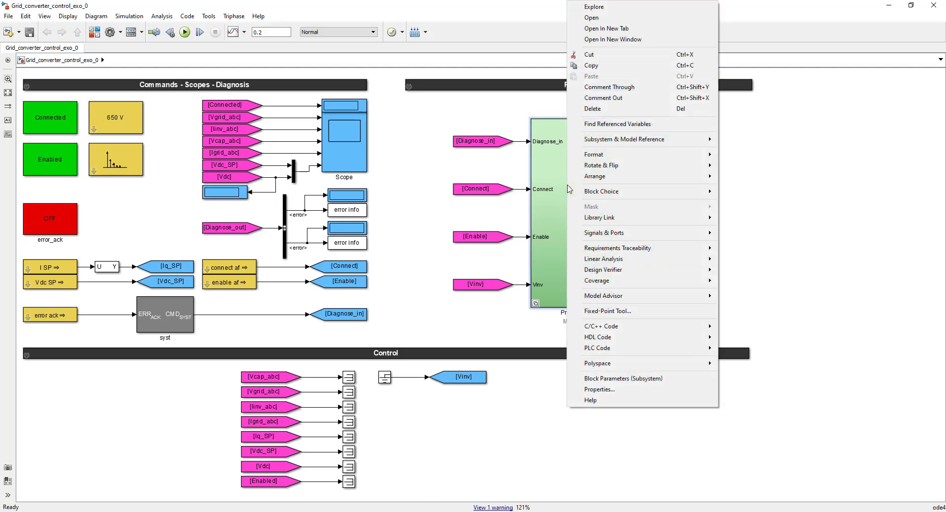
mouse_move(601, 191)
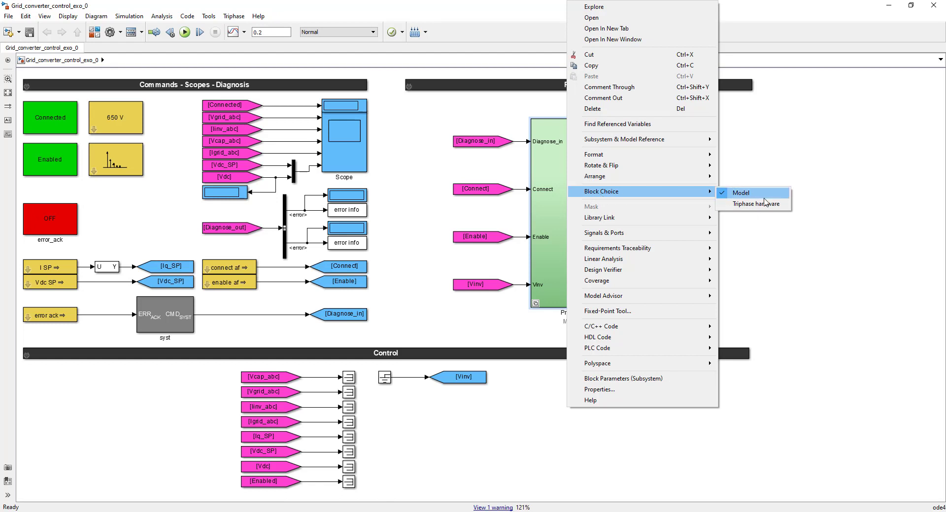
mouse_move(764, 202)
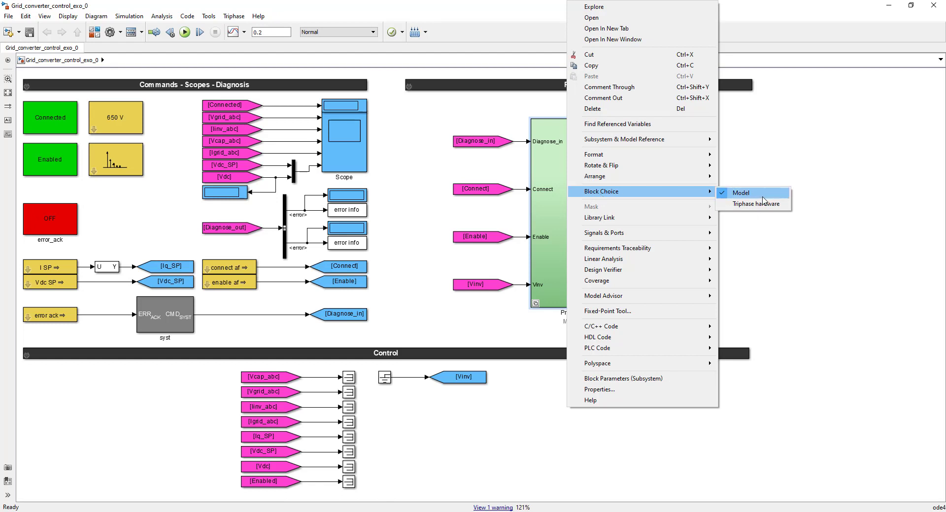
mouse_move(753, 204)
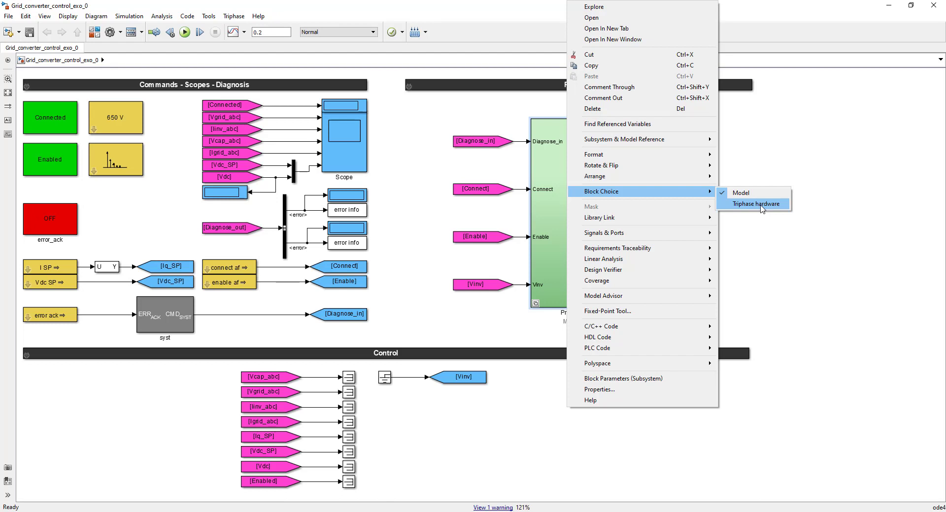
mouse_move(775, 258)
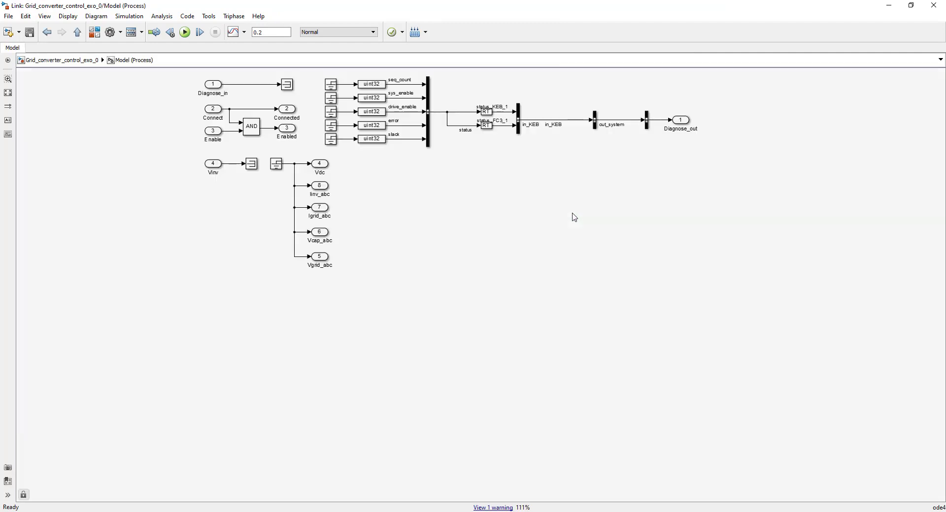
mouse_move(623, 168)
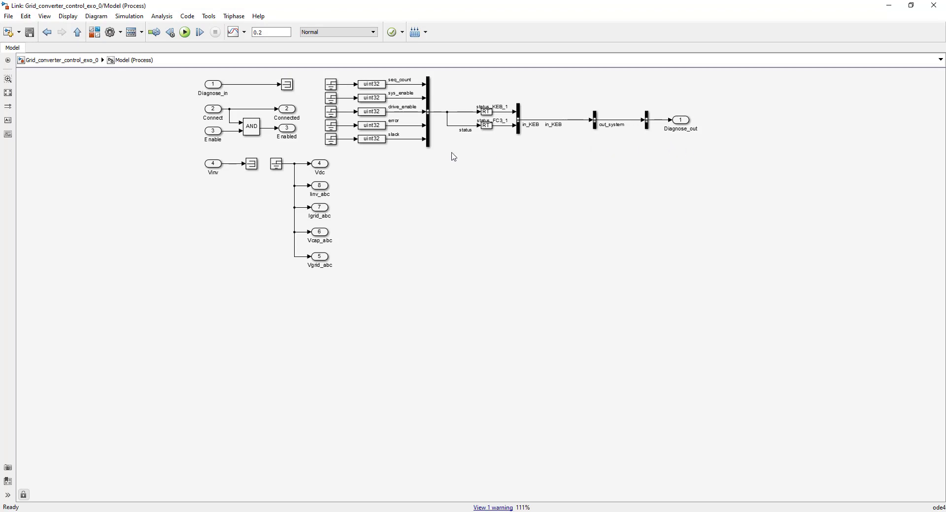
mouse_move(194, 90)
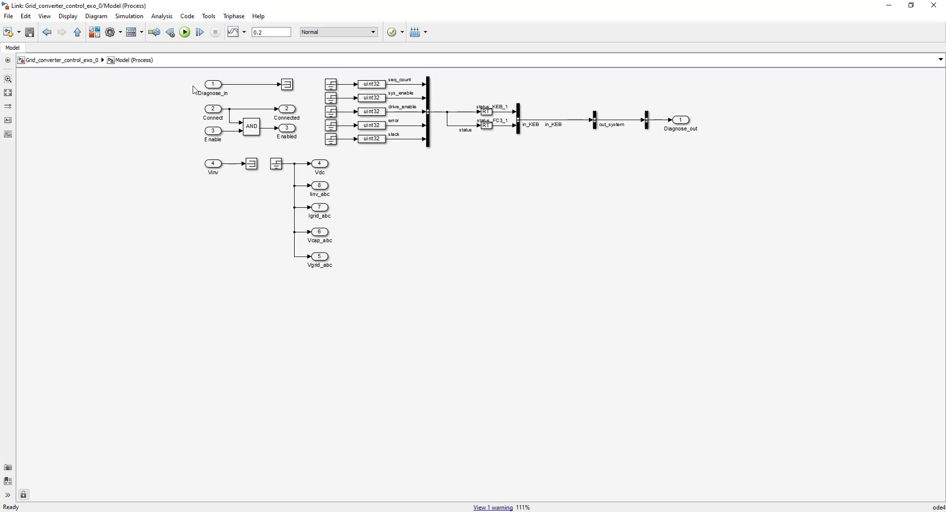
mouse_move(618, 151)
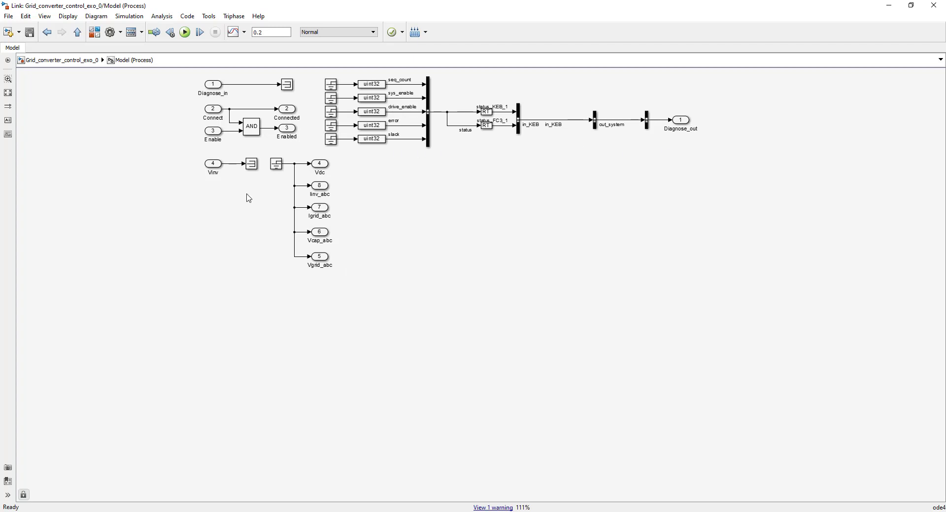
mouse_move(194, 160)
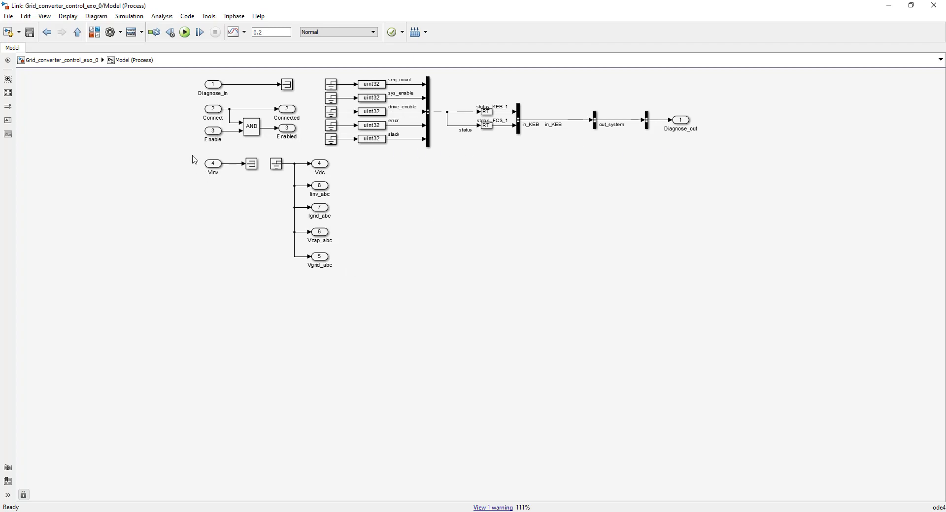
mouse_move(202, 168)
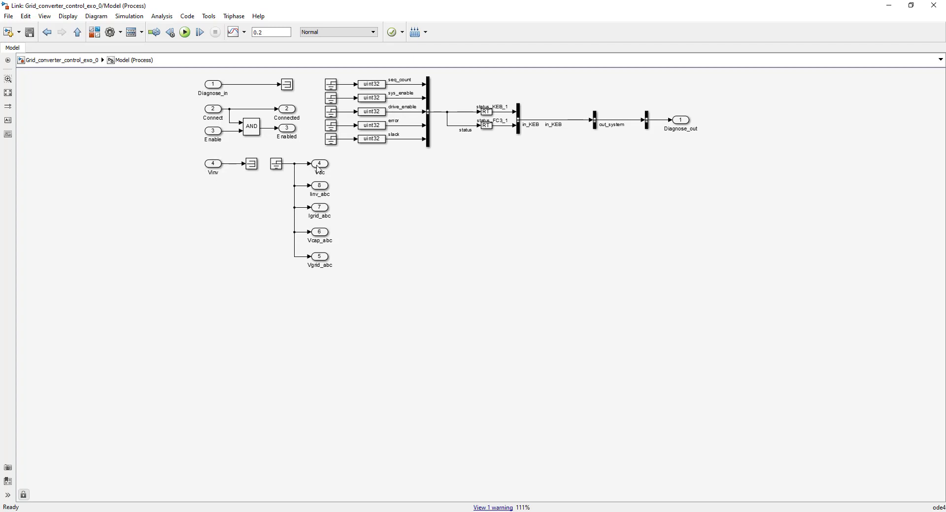
mouse_move(324, 225)
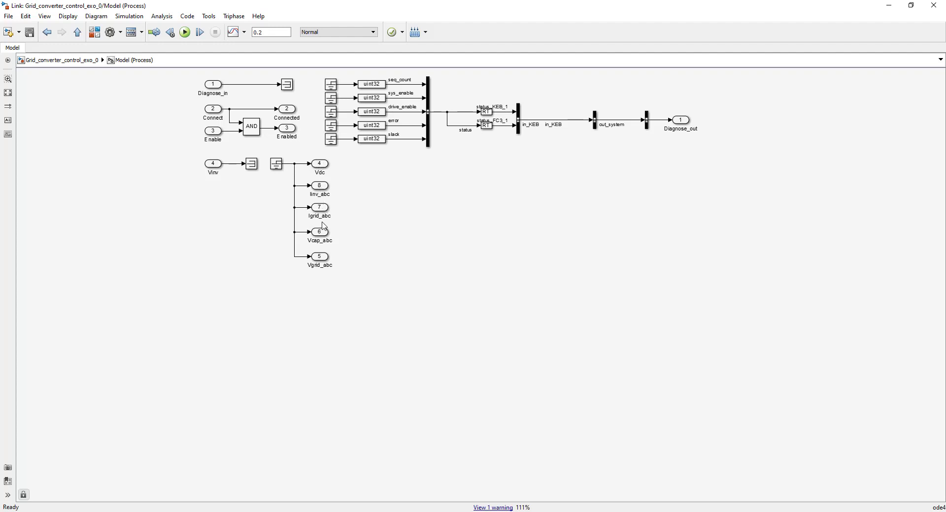
mouse_move(316, 260)
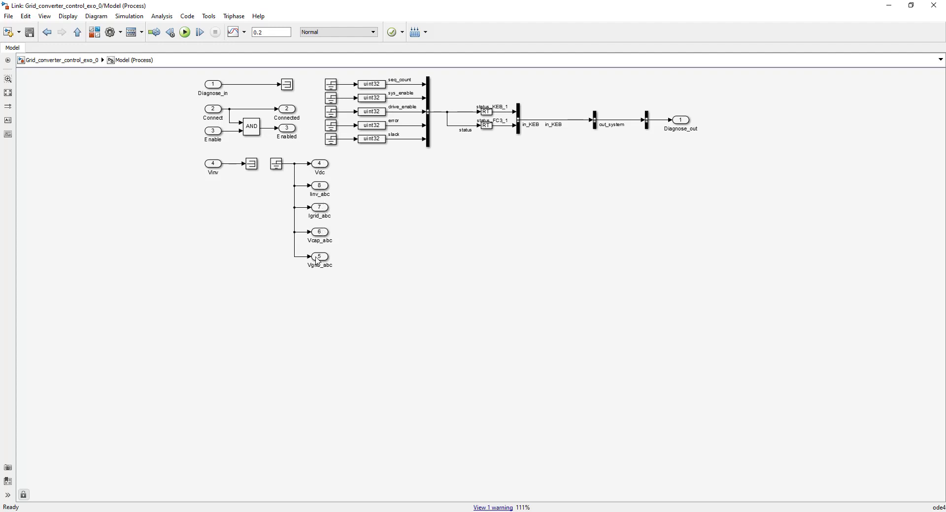
mouse_move(251, 170)
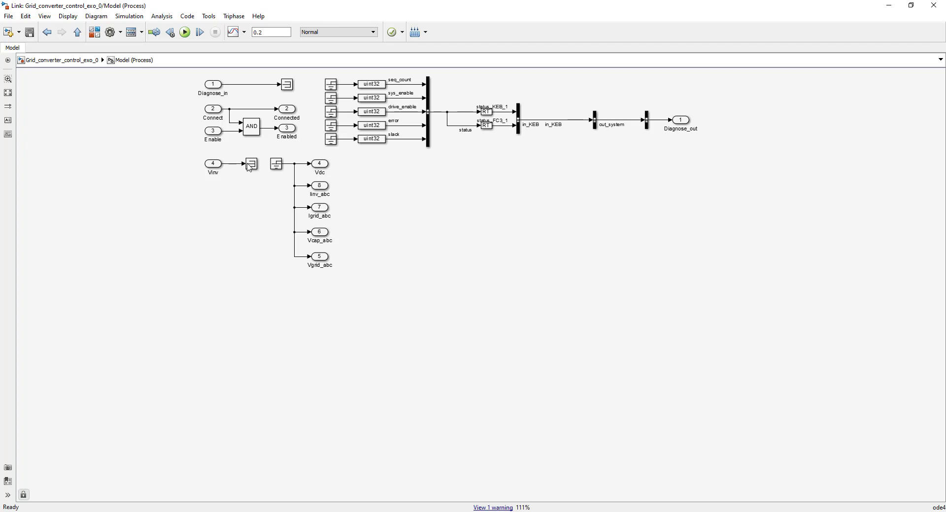
mouse_move(273, 171)
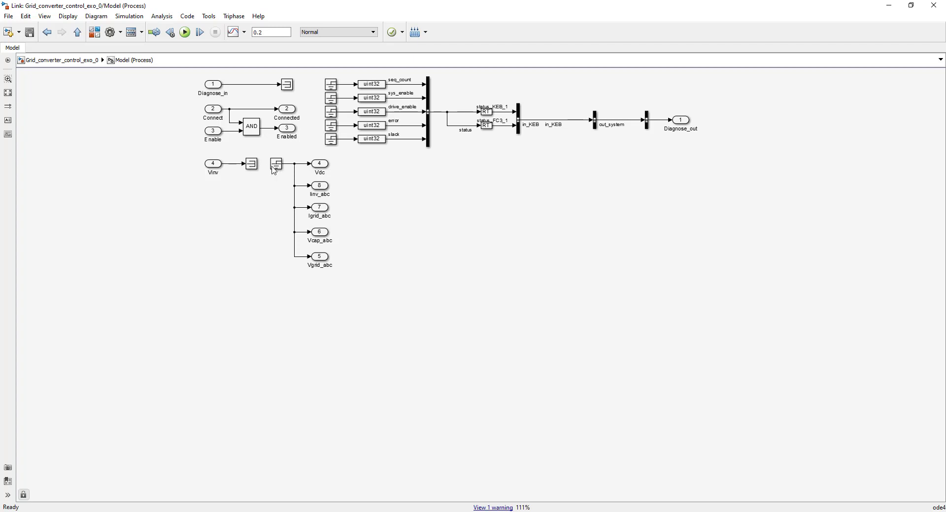
mouse_move(289, 179)
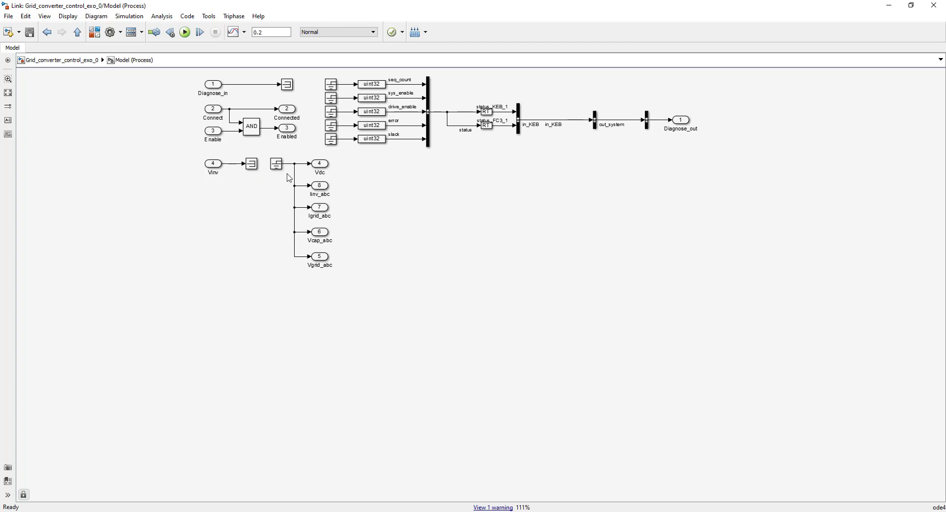
mouse_move(238, 181)
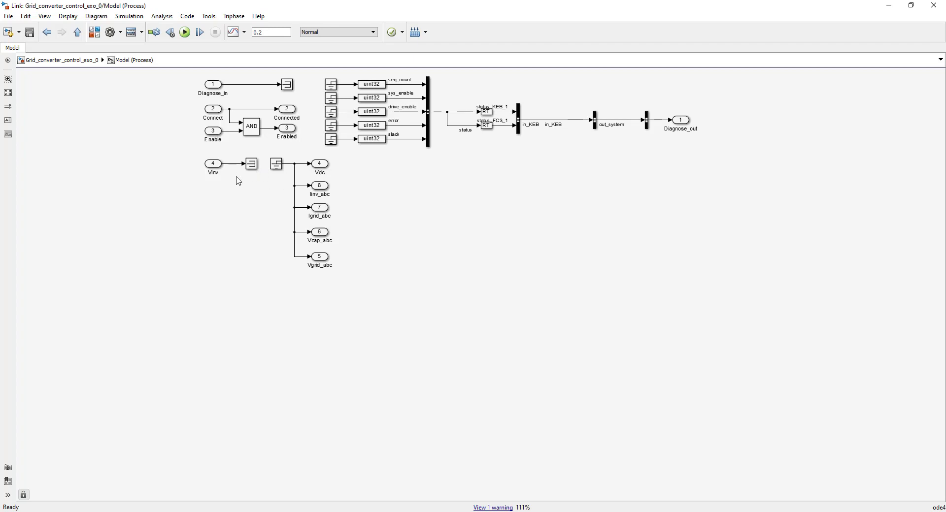
mouse_move(208, 155)
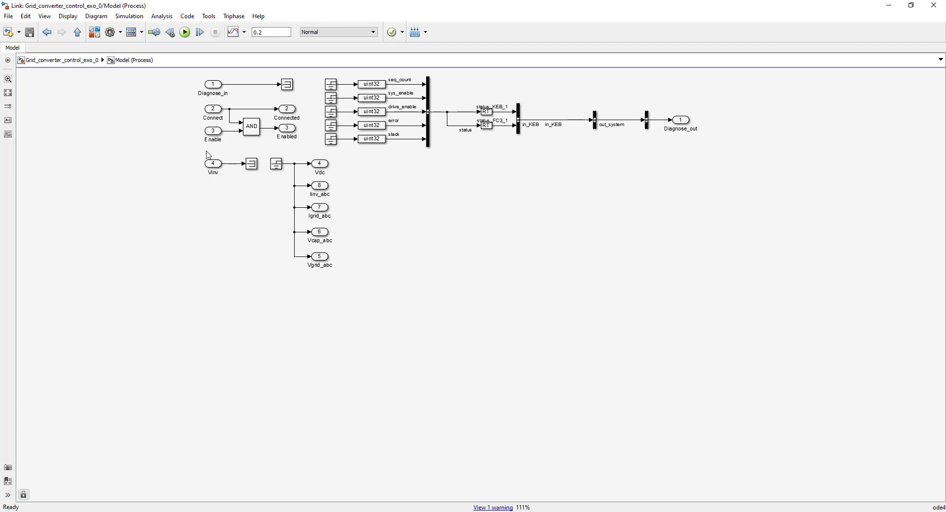
mouse_move(213, 175)
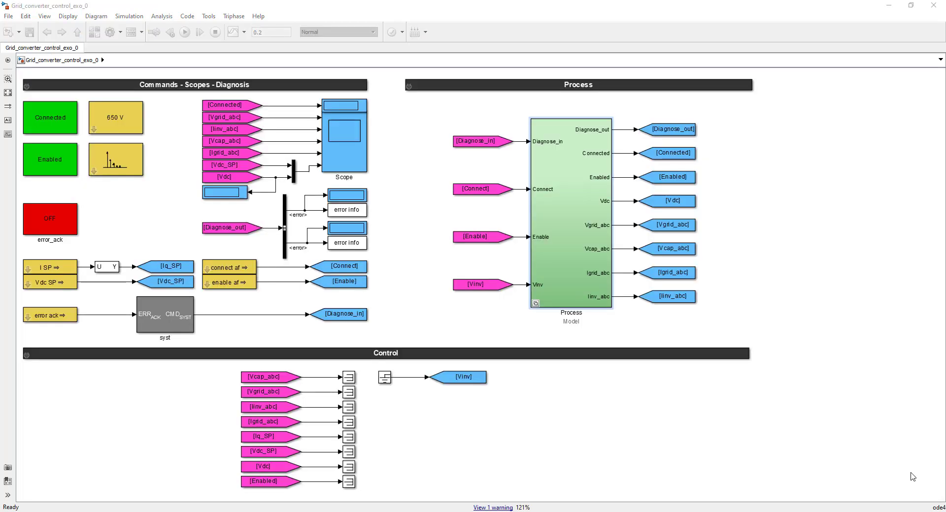
mouse_move(869, 473)
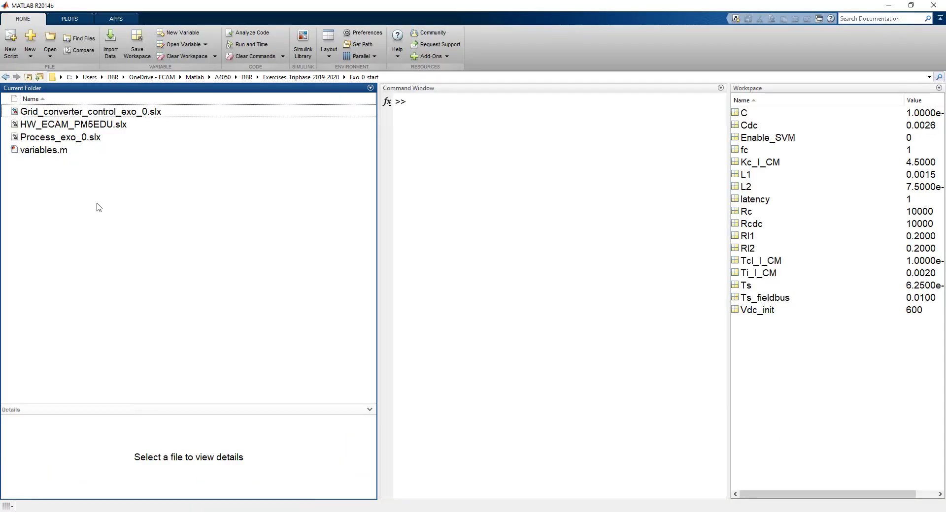
Step: Launch the Process_exo_0.slx library from the Exo_0_start folder
click(60, 137)
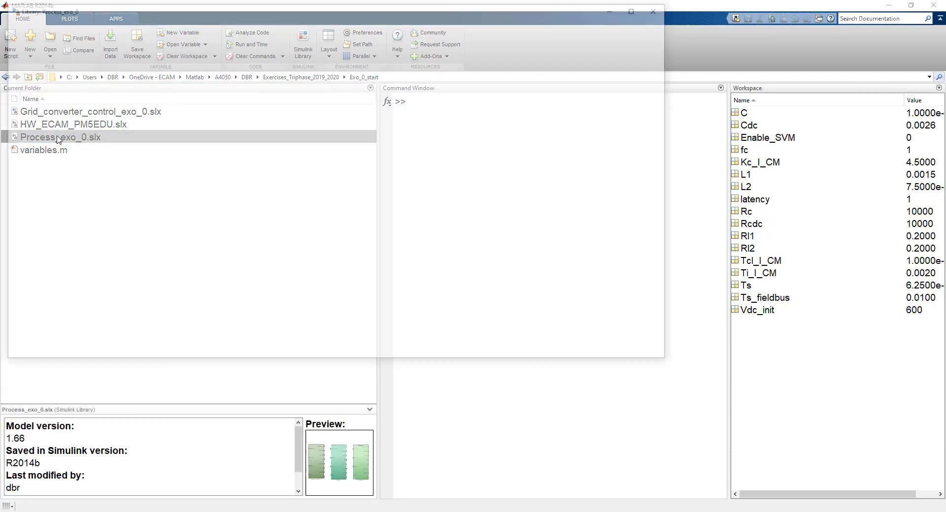
double_click(60, 137)
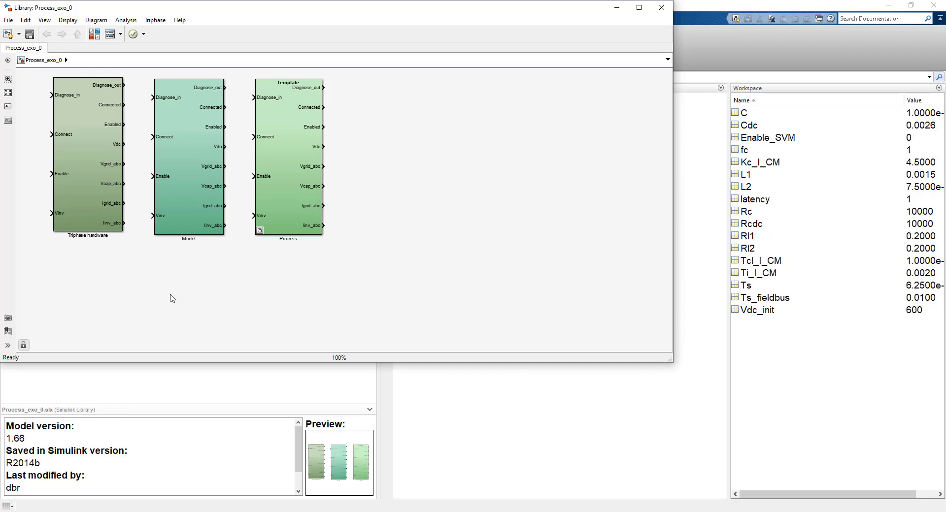
mouse_move(290, 157)
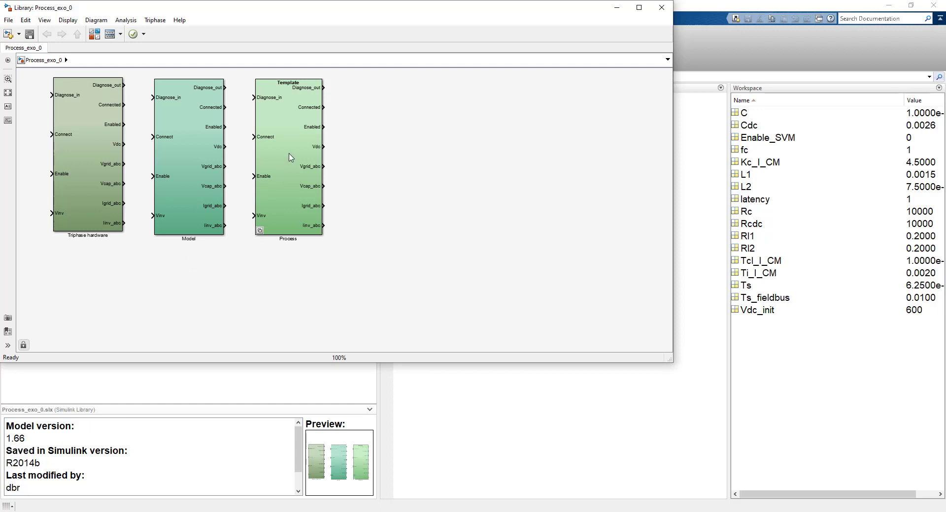
Step: Select the library's Model variant block and glance at the Display menu options
click(289, 158)
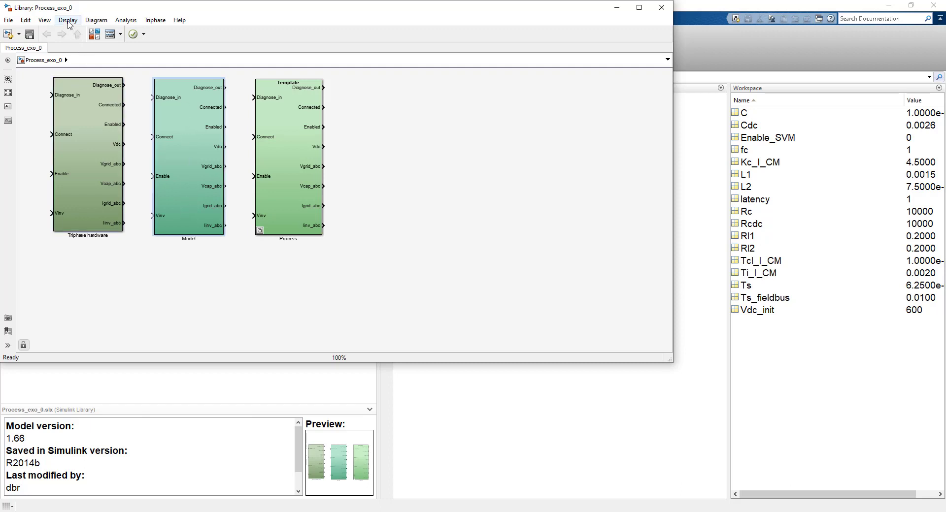
click(68, 20)
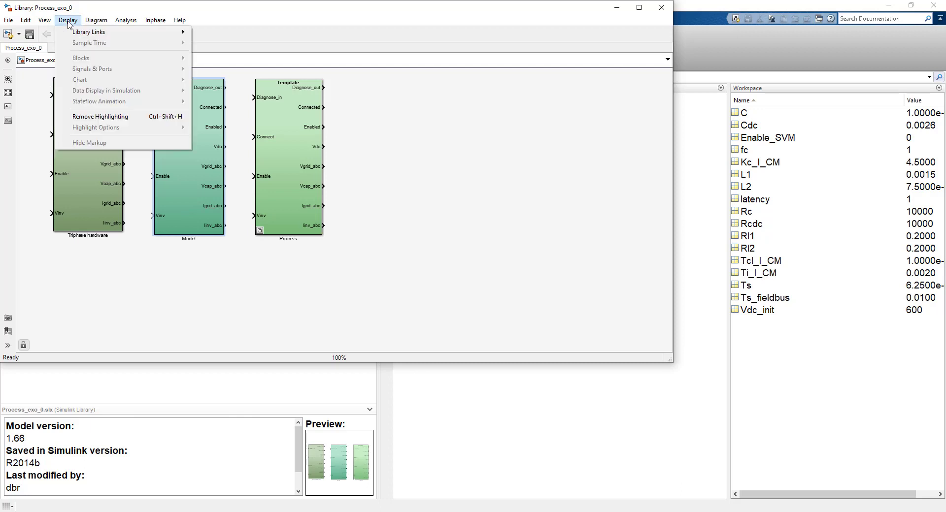
click(96, 20)
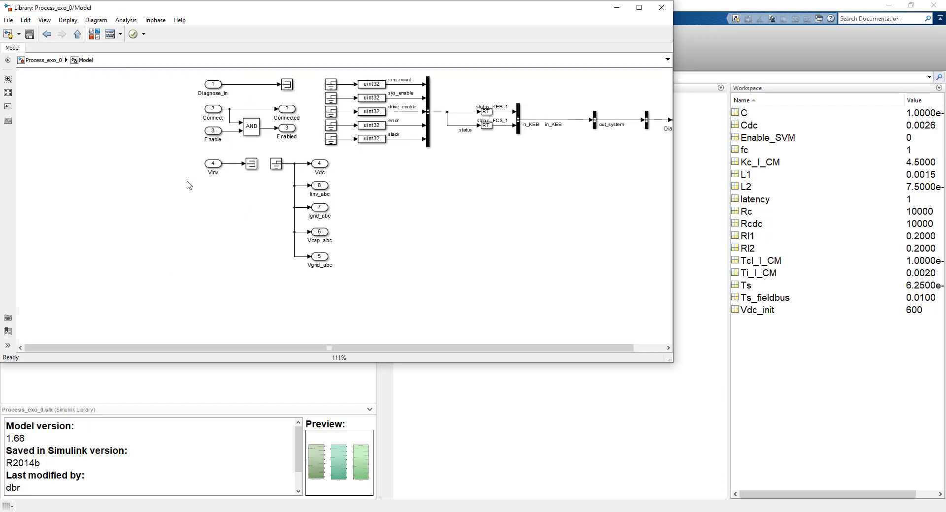
mouse_move(287, 303)
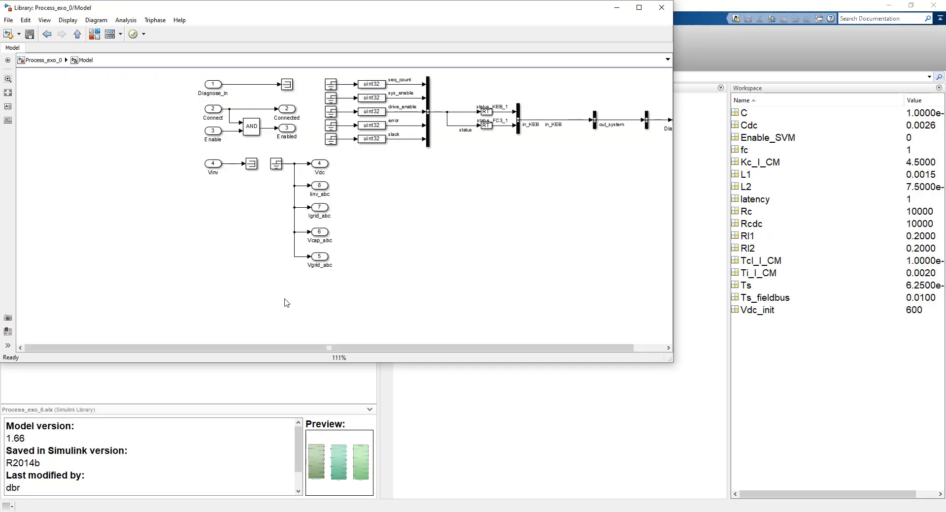
mouse_move(329, 145)
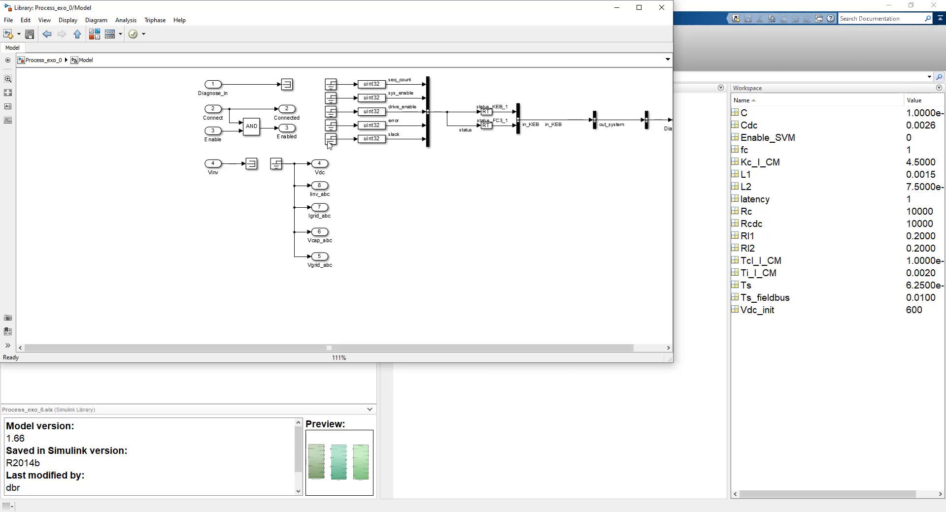
mouse_move(213, 186)
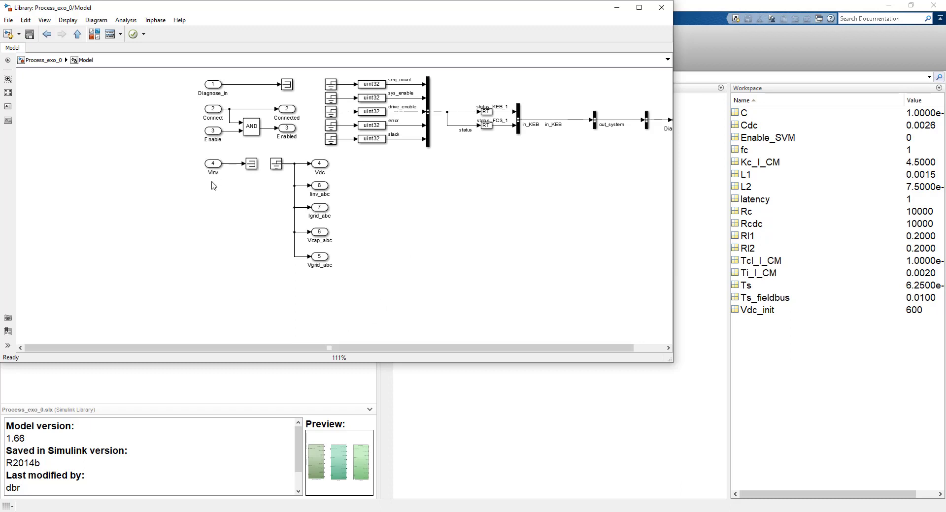
mouse_move(287, 231)
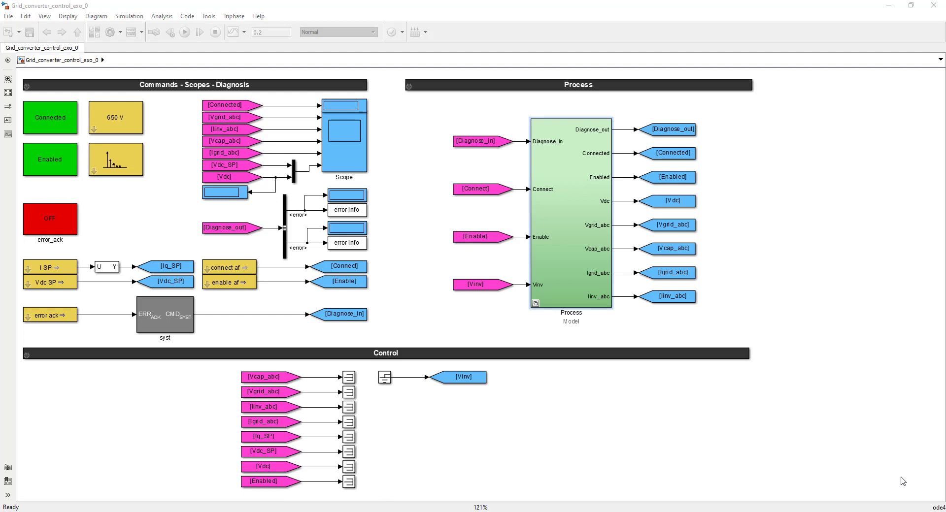
mouse_move(171, 444)
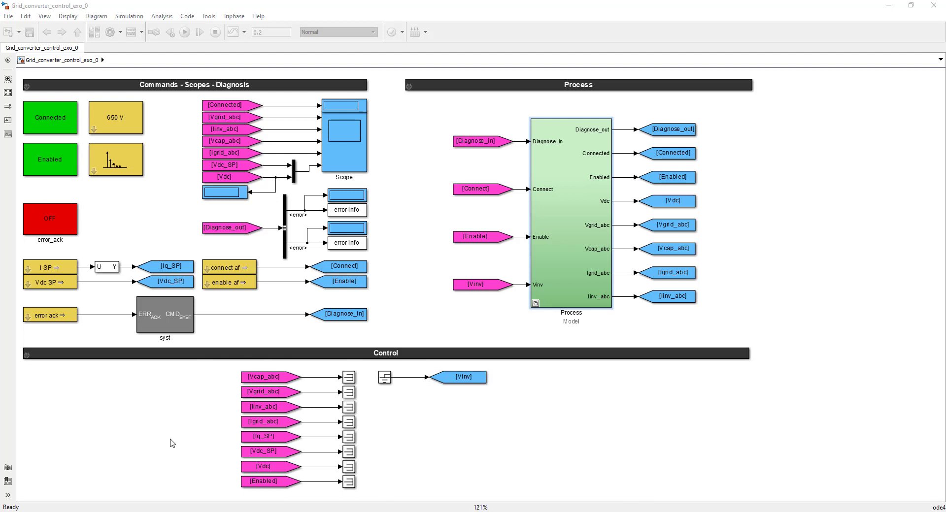
mouse_move(209, 412)
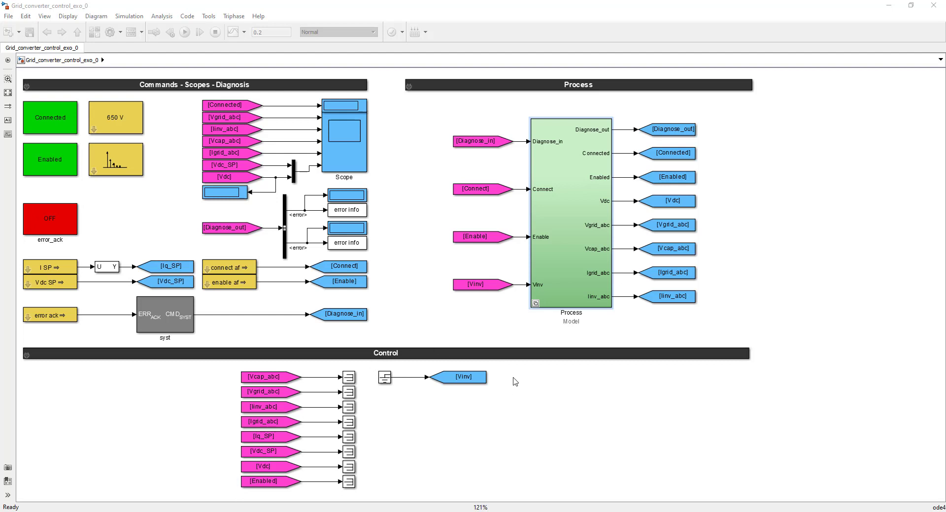
mouse_move(381, 369)
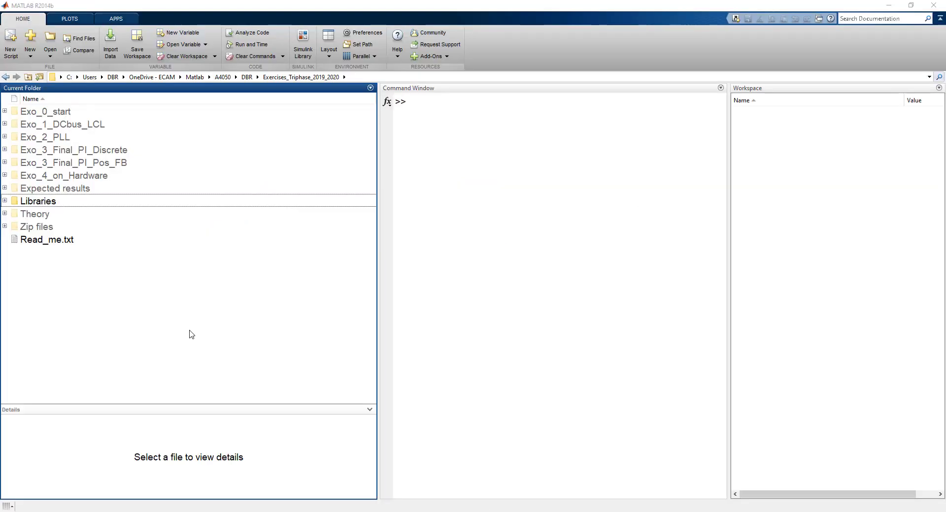
mouse_move(94, 190)
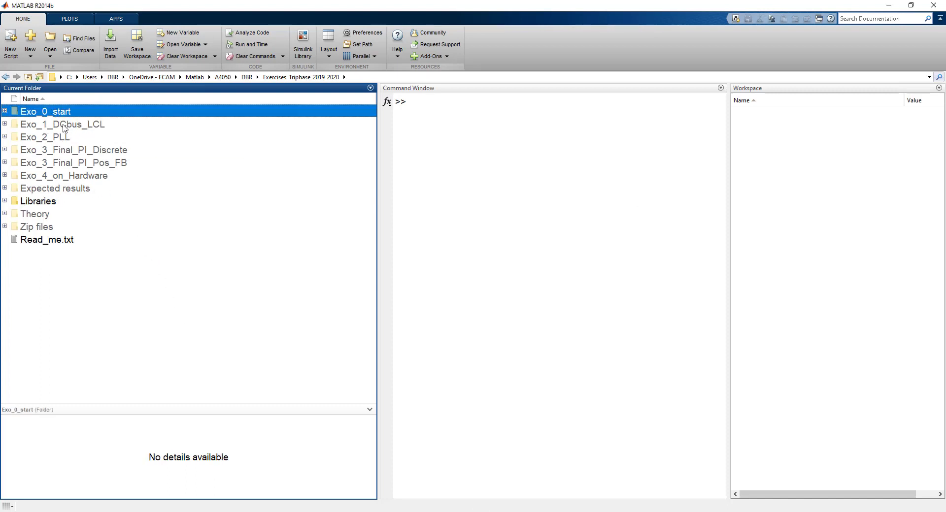
Step: Enter the Exo_1_DCbus_LCL folder and launch Grid_converter_control_exo_1.slx
click(63, 124)
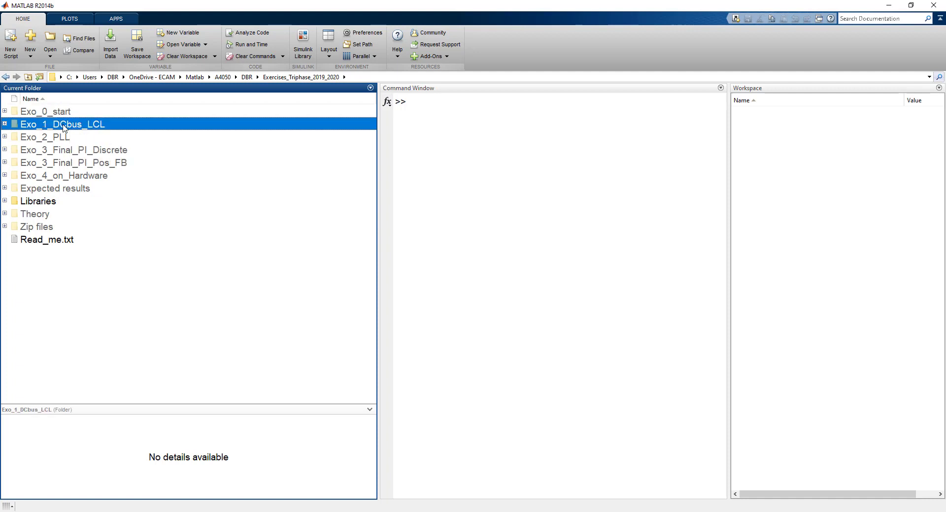
mouse_move(201, 296)
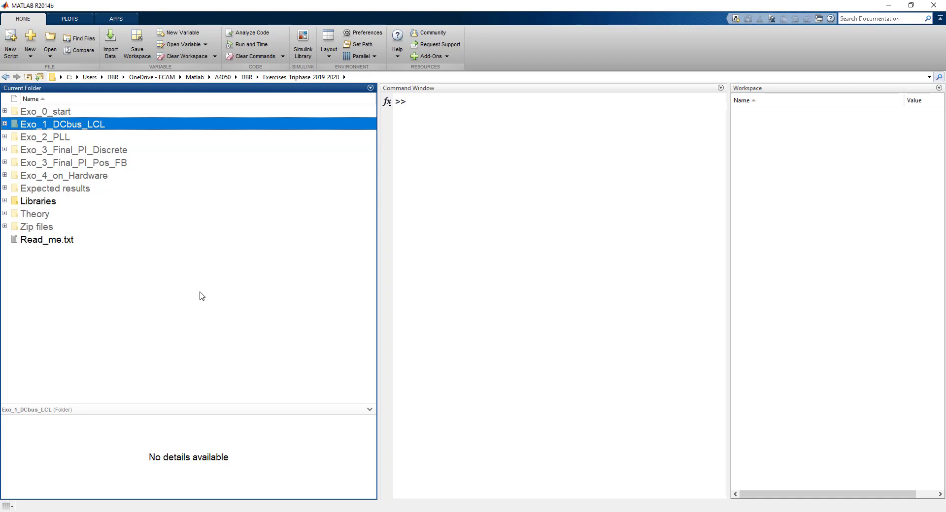
click(181, 296)
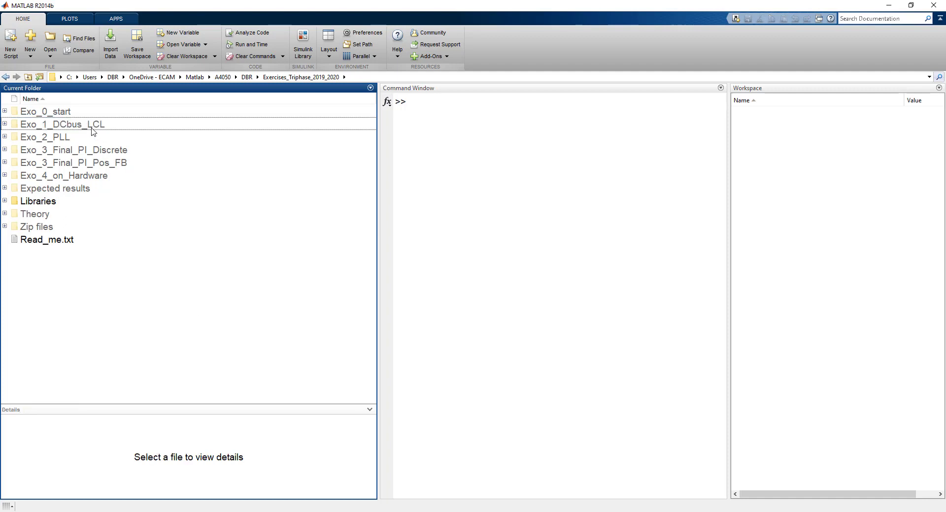
double_click(63, 124)
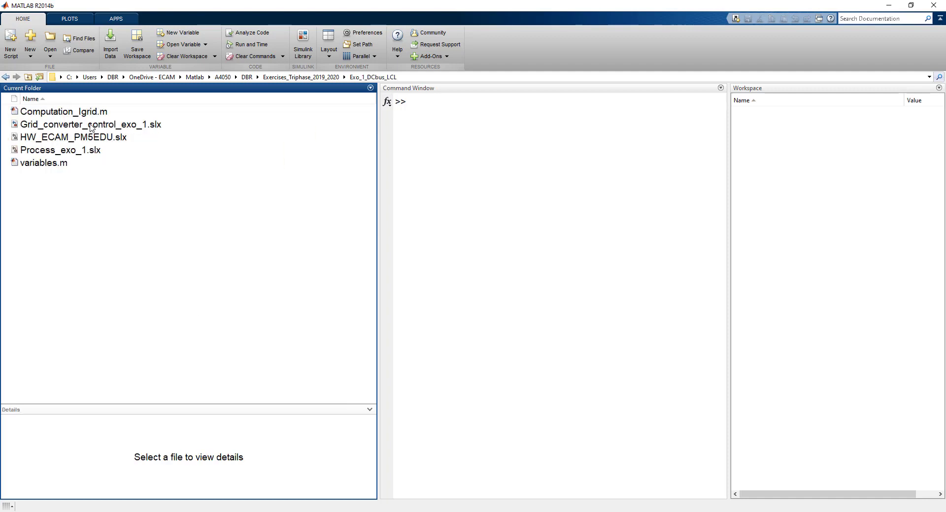
mouse_move(89, 128)
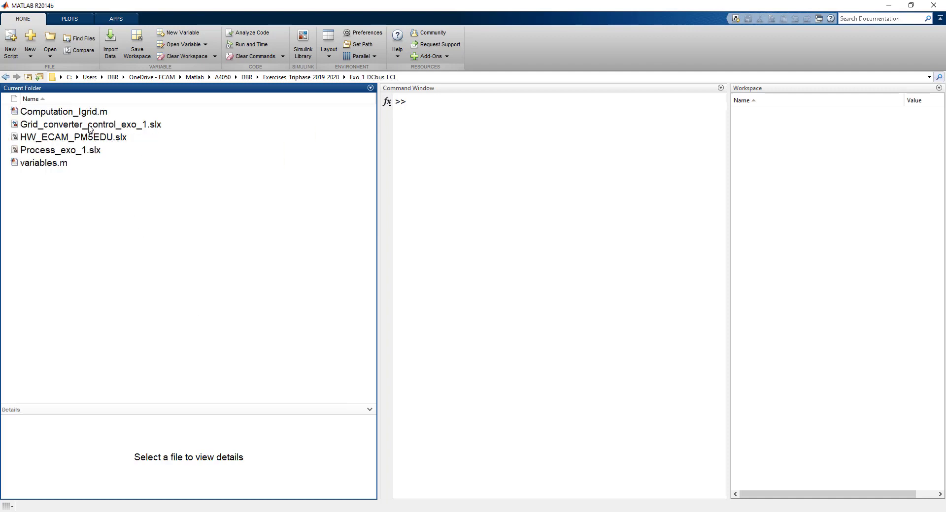
click(90, 124)
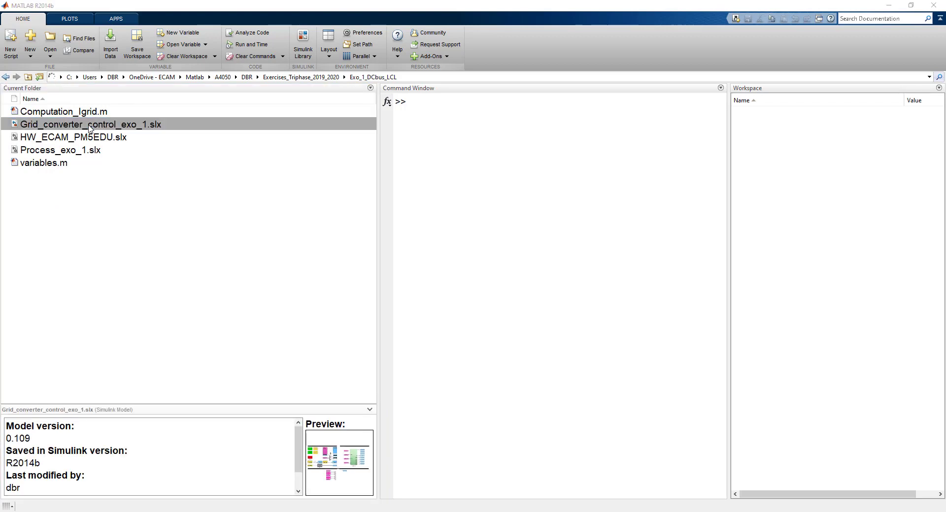
double_click(89, 124)
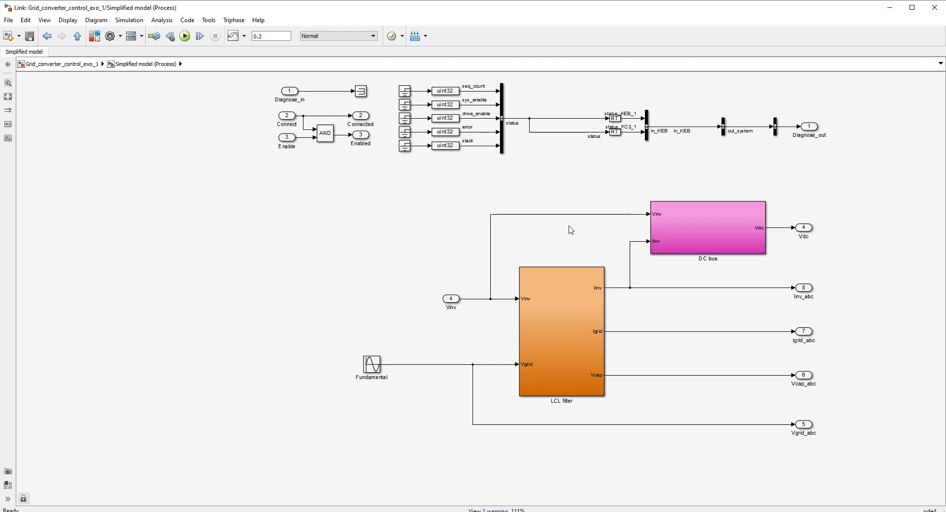
mouse_move(480, 249)
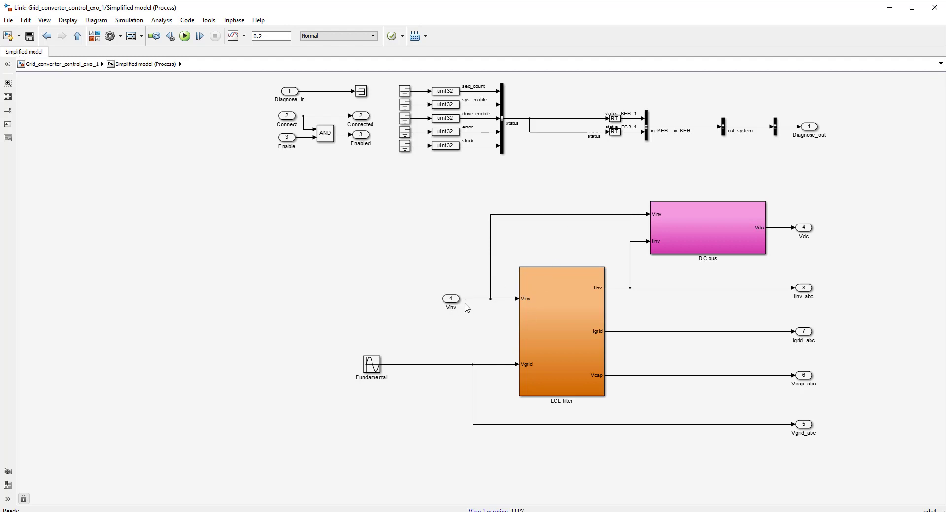
mouse_move(807, 227)
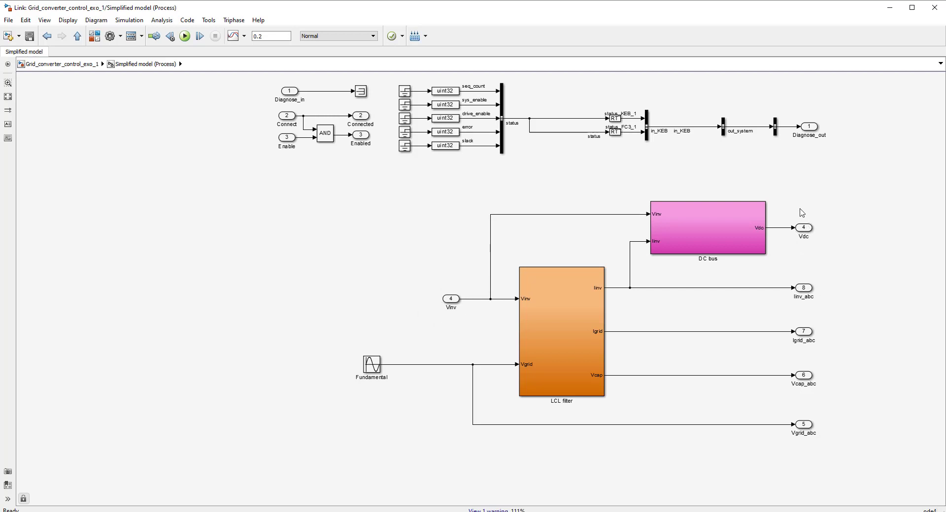
mouse_move(437, 435)
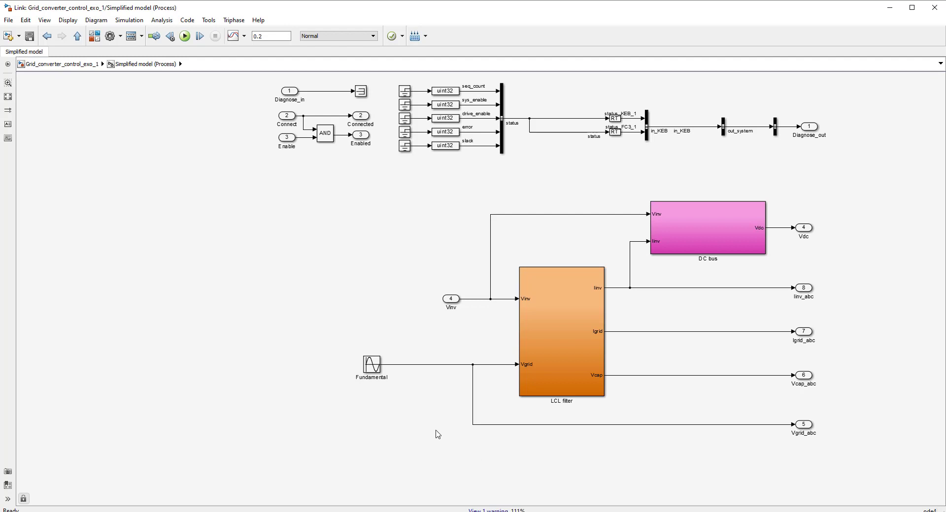
mouse_move(421, 429)
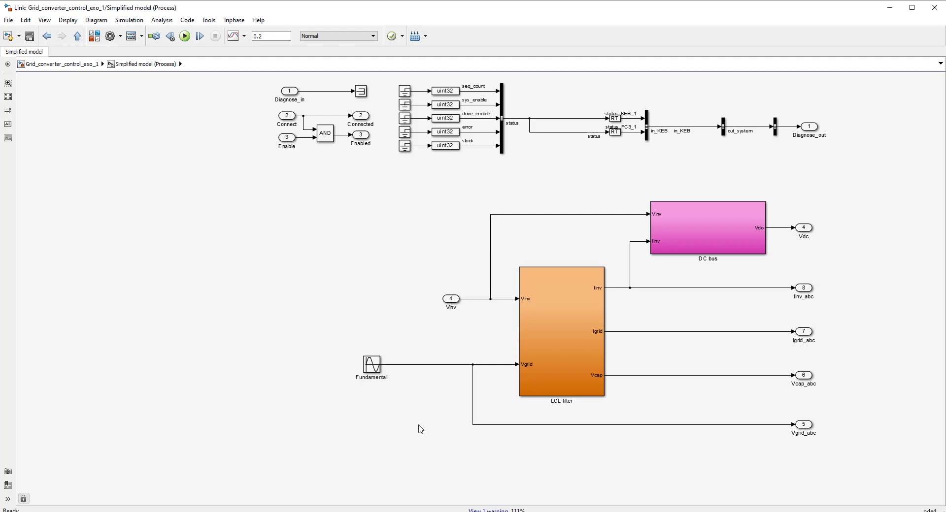
mouse_move(375, 367)
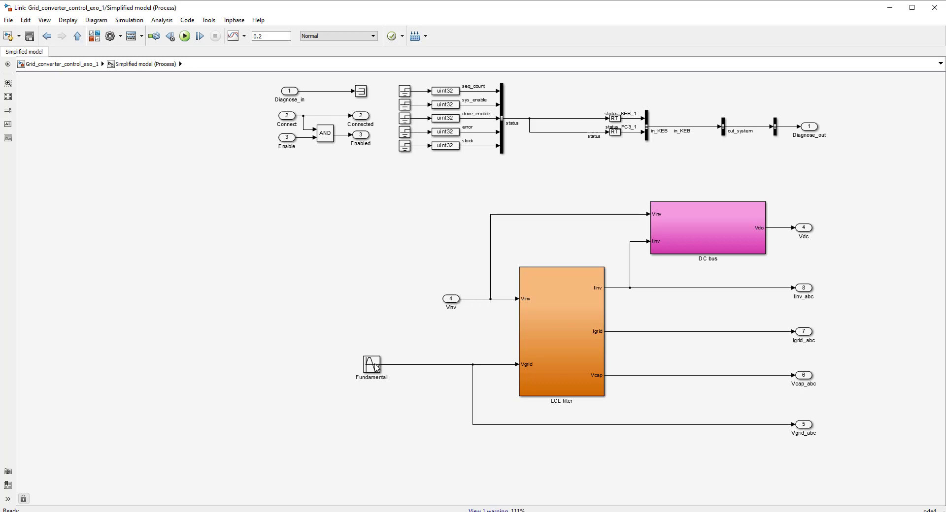
Step: Show the Fundamental sine source parameters, focusing its 230*sqrt(2) amplitude value
double_click(372, 366)
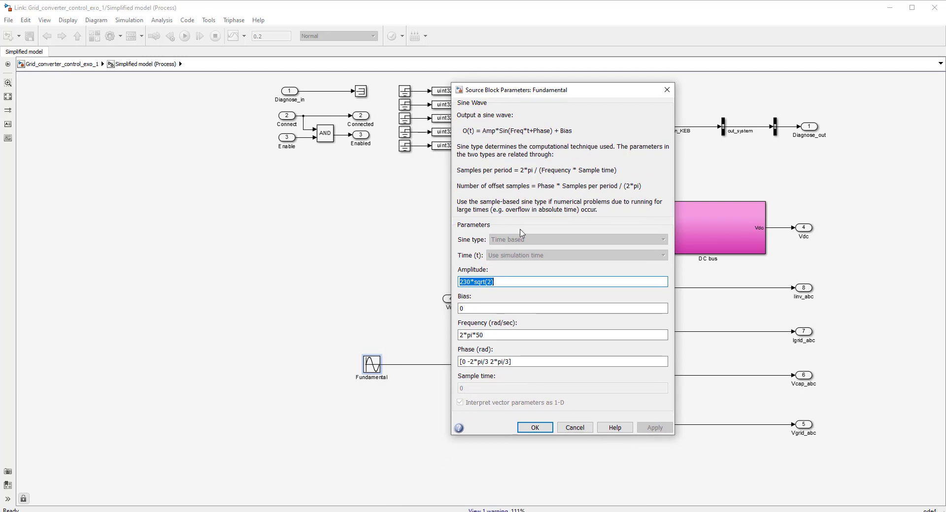
click(531, 361)
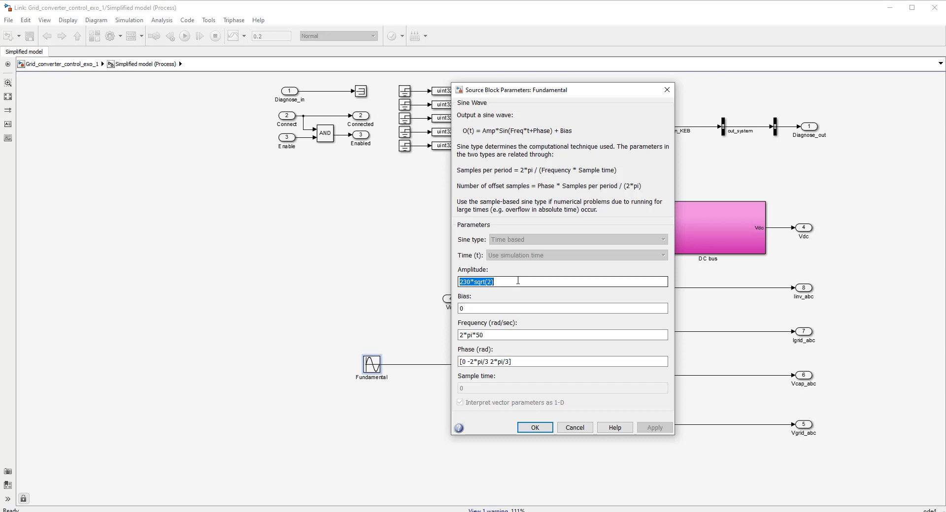
click(515, 281)
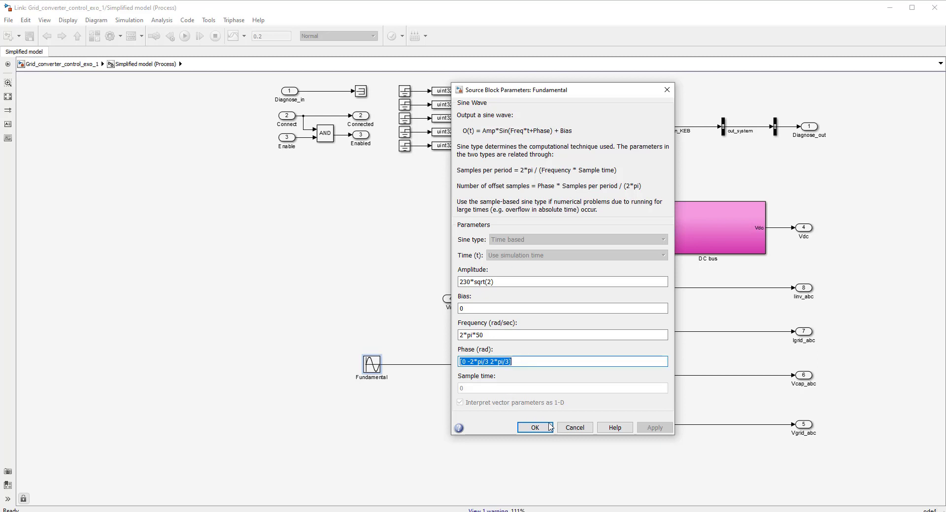
Step: Confirm the sine wave settings with OK and return to the top-level exo_1 diagram
click(533, 428)
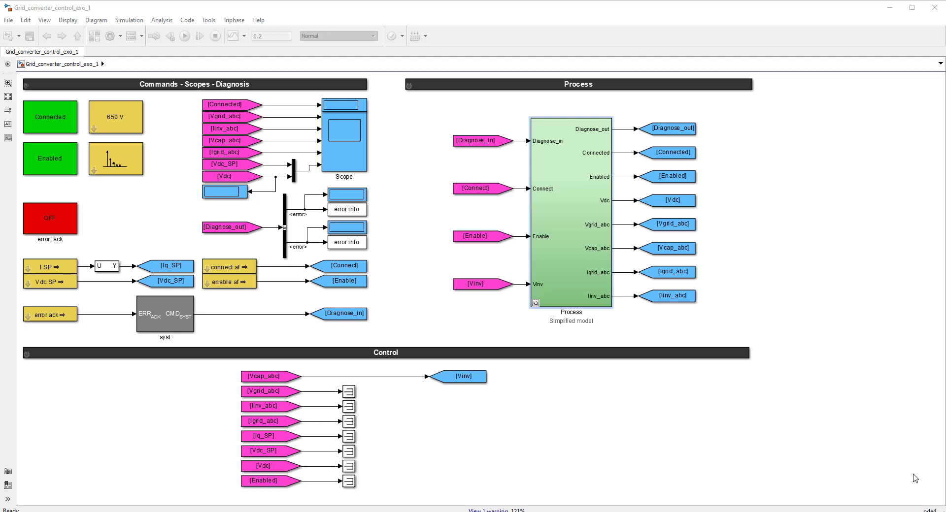
mouse_move(922, 476)
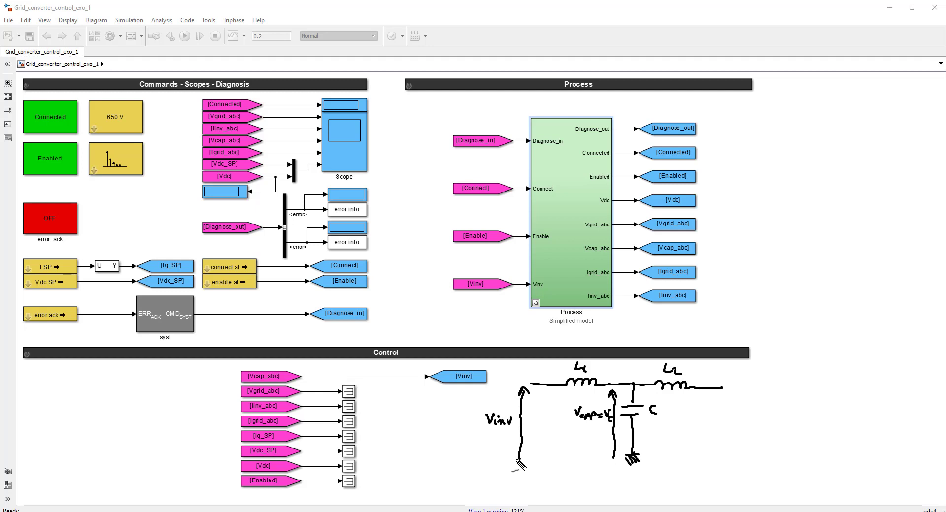
mouse_move(517, 465)
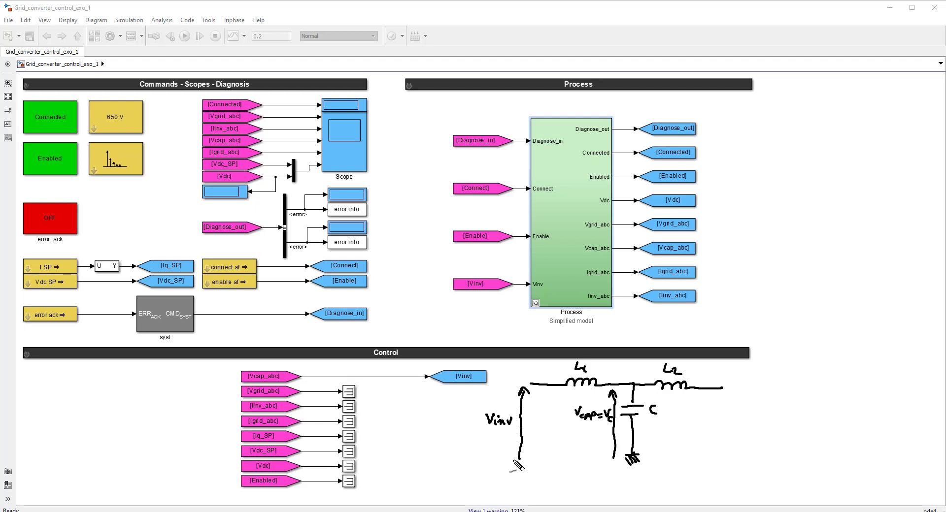
mouse_move(493, 435)
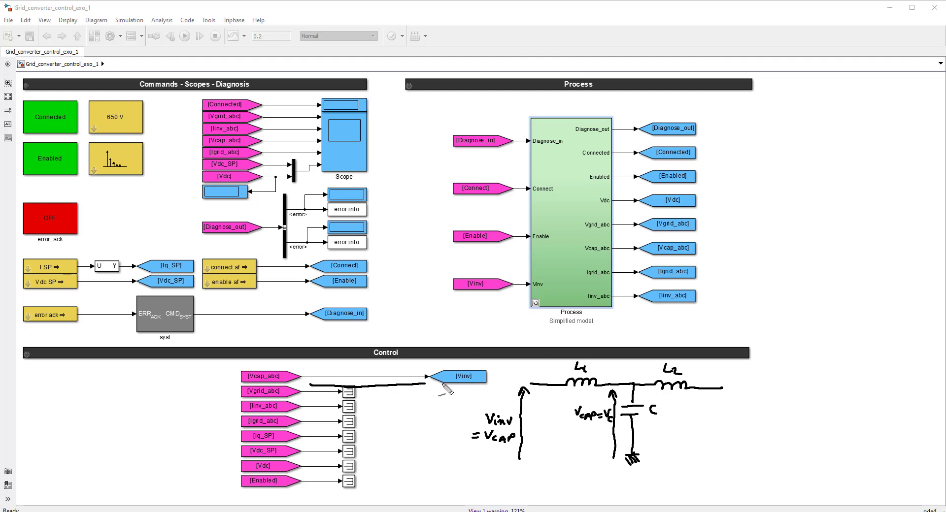
mouse_move(497, 423)
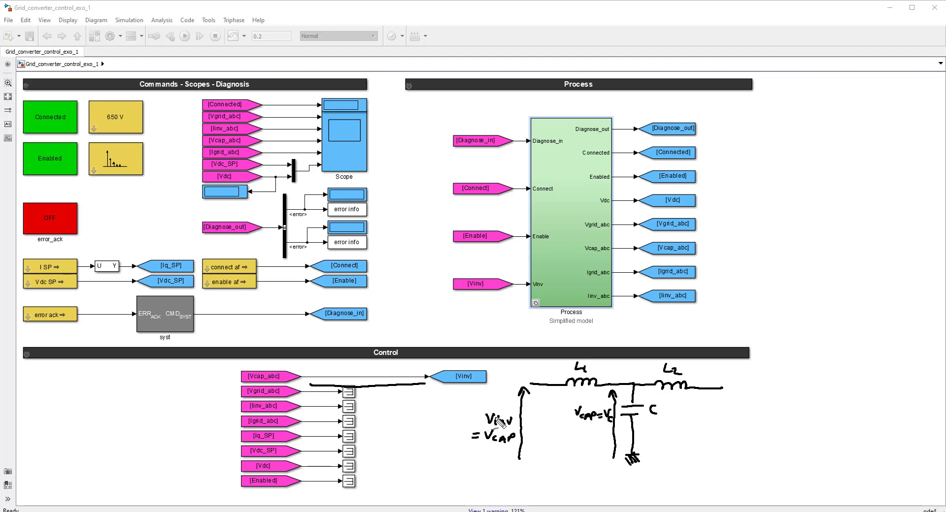
mouse_move(597, 398)
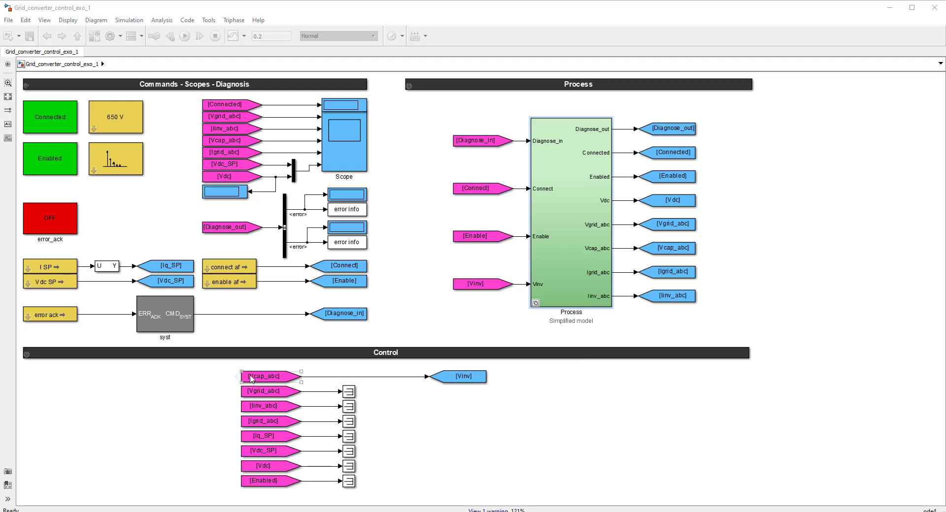
click(495, 396)
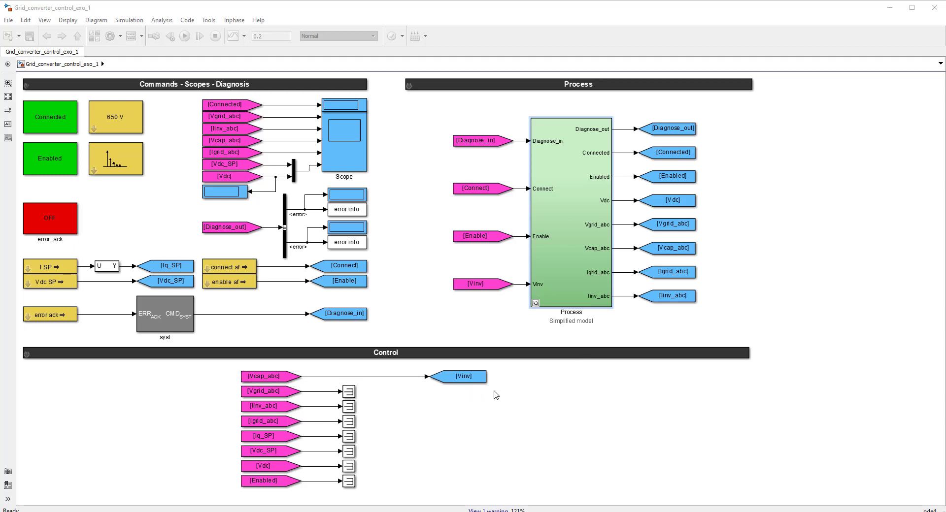
mouse_move(389, 390)
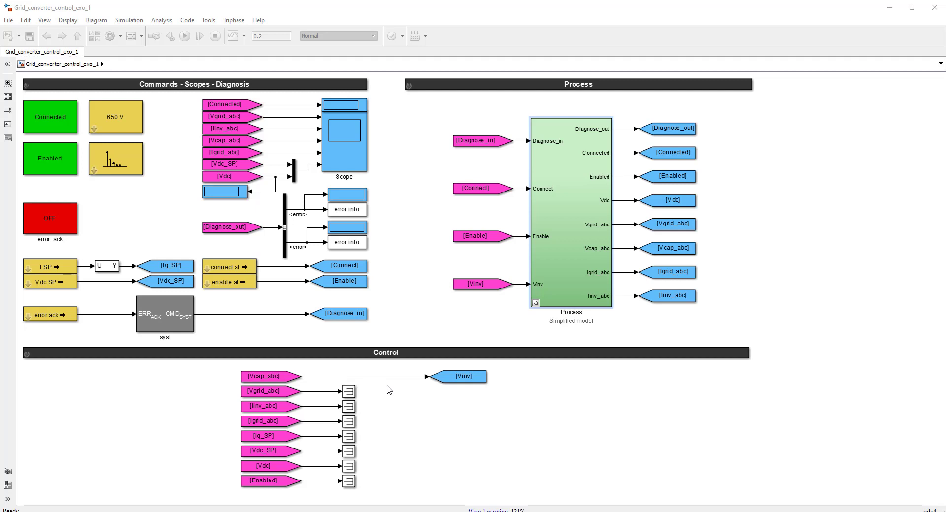
mouse_move(609, 437)
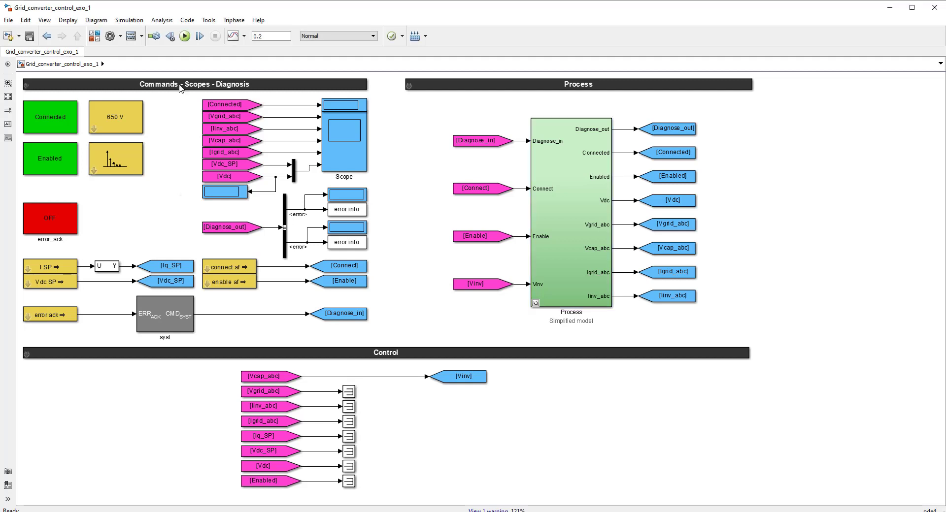
mouse_move(184, 36)
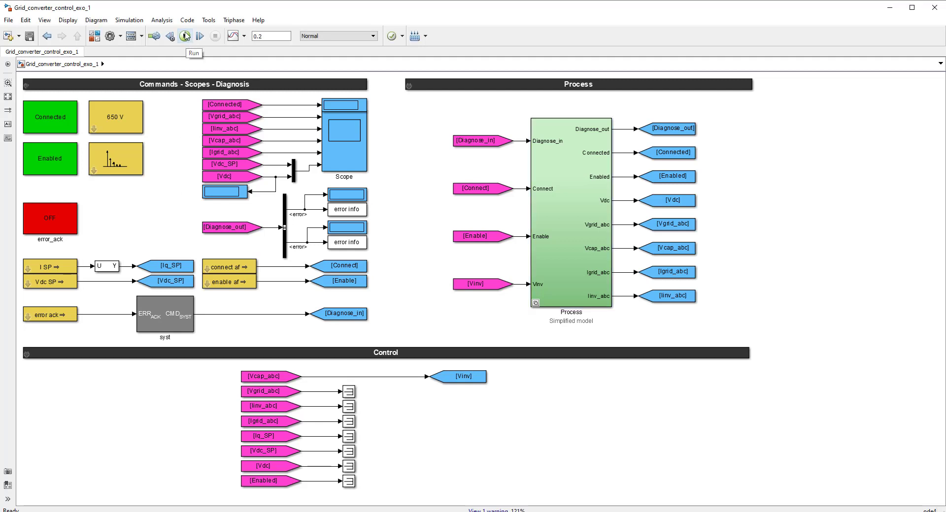
Step: Run the simulation and show the Scope plots of Vgrid, Iinv, Vcap, Igrid and DC bus voltage
click(185, 35)
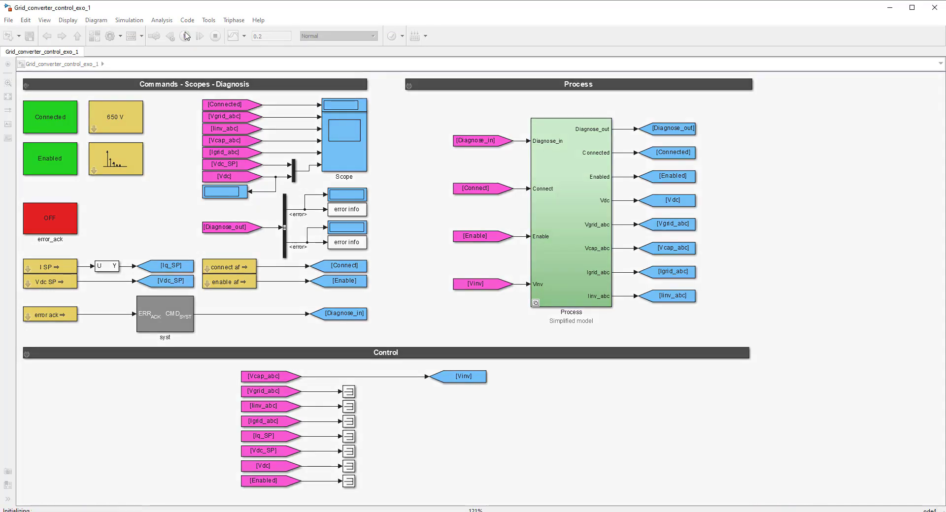
click(186, 35)
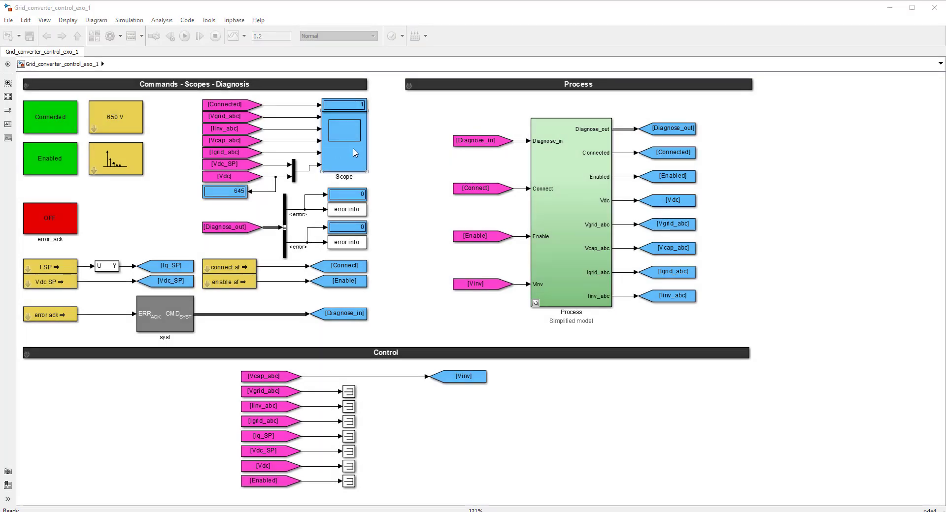
double_click(342, 139)
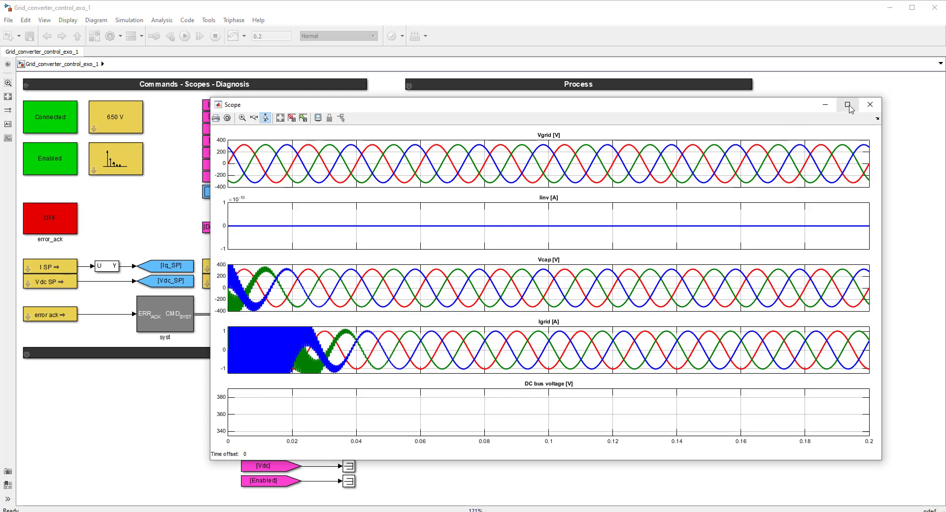
Step: Maximize the Scope window showing grid current and DC bus voltage plots
click(848, 104)
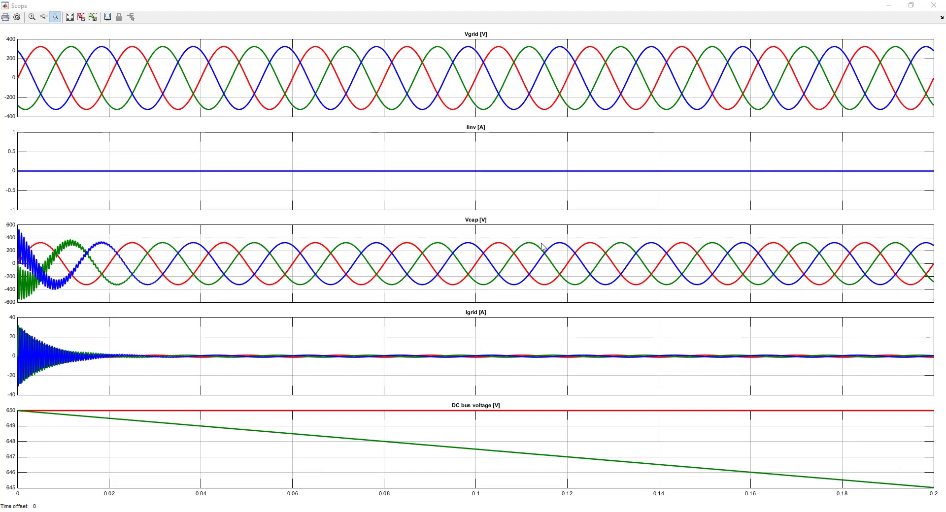
mouse_move(364, 61)
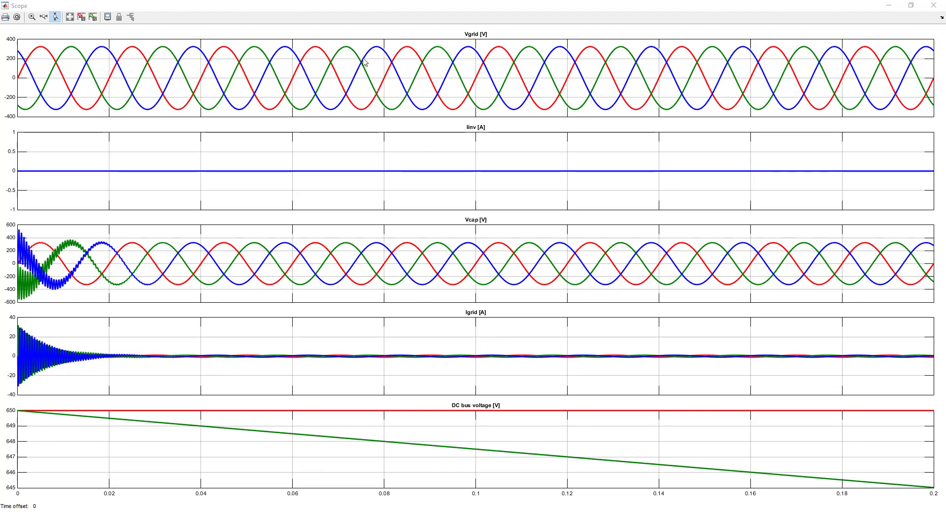
mouse_move(384, 75)
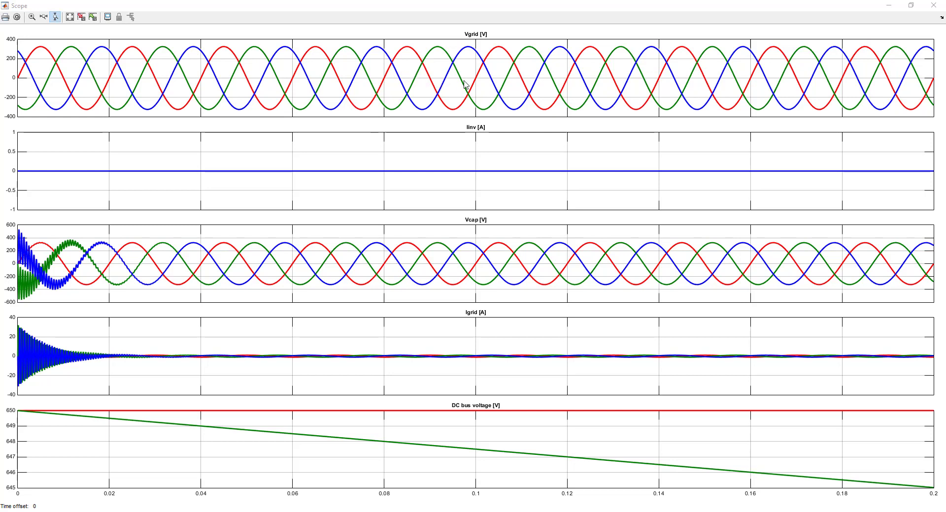
mouse_move(450, 175)
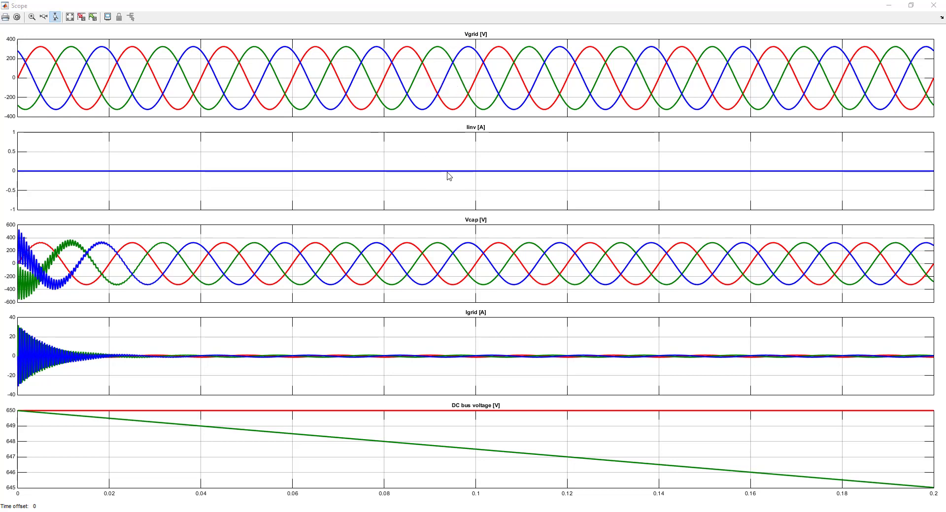
mouse_move(417, 170)
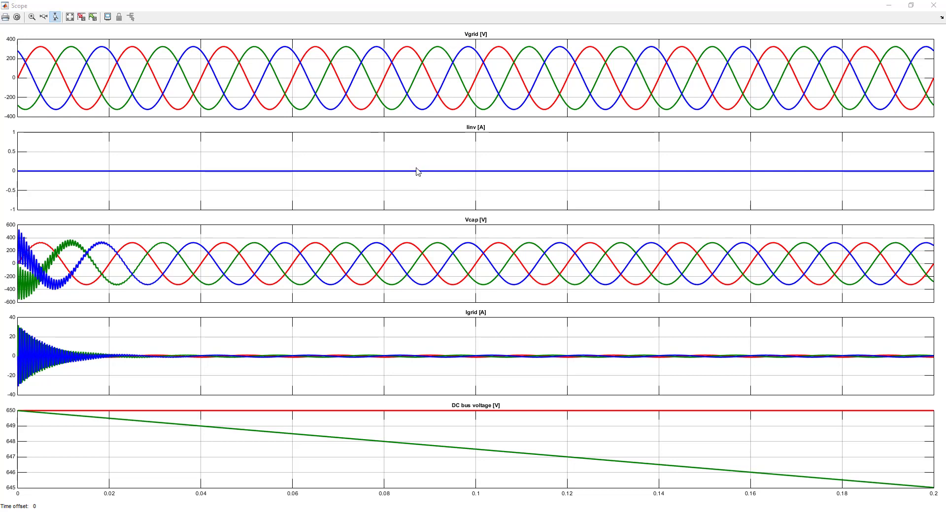
mouse_move(439, 286)
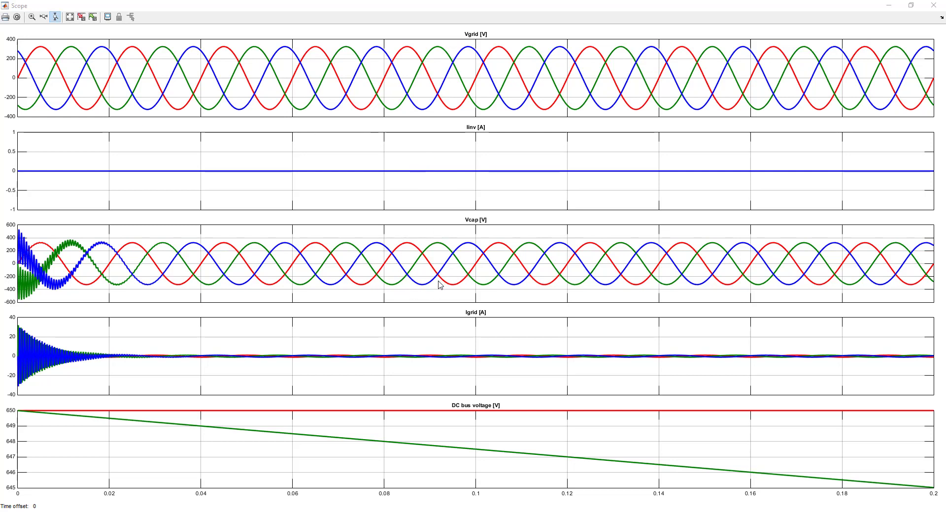
mouse_move(395, 237)
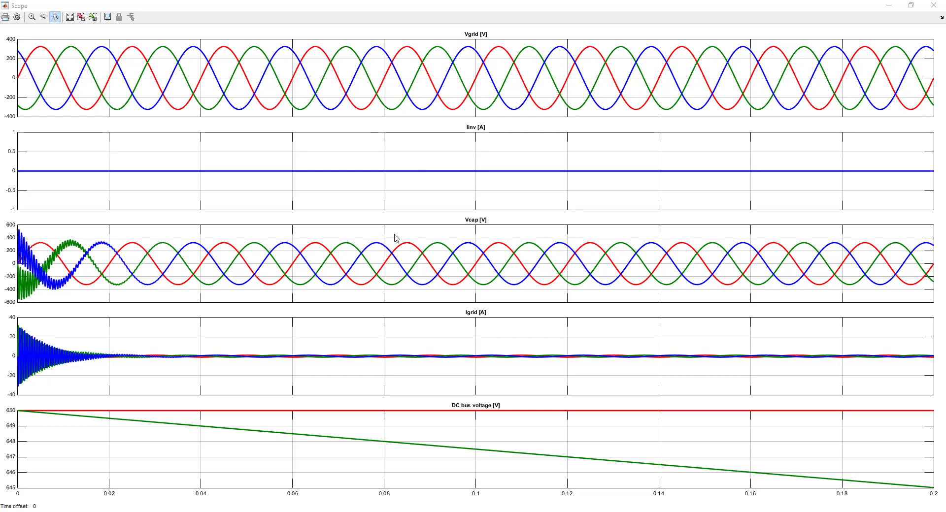
mouse_move(367, 427)
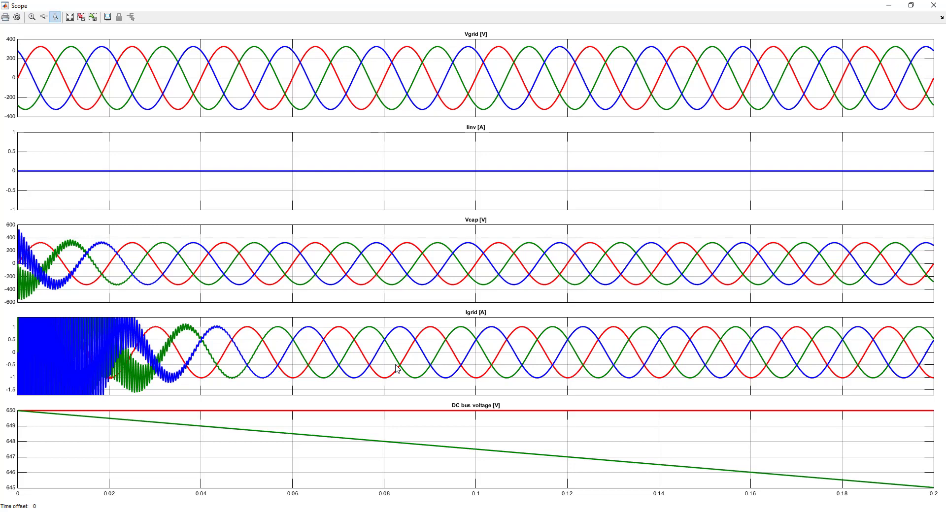
mouse_move(376, 362)
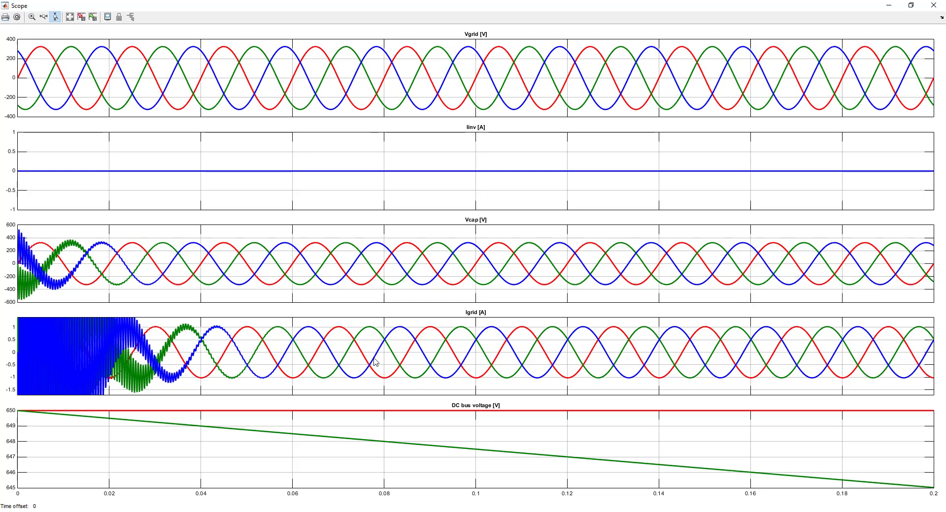
mouse_move(51, 434)
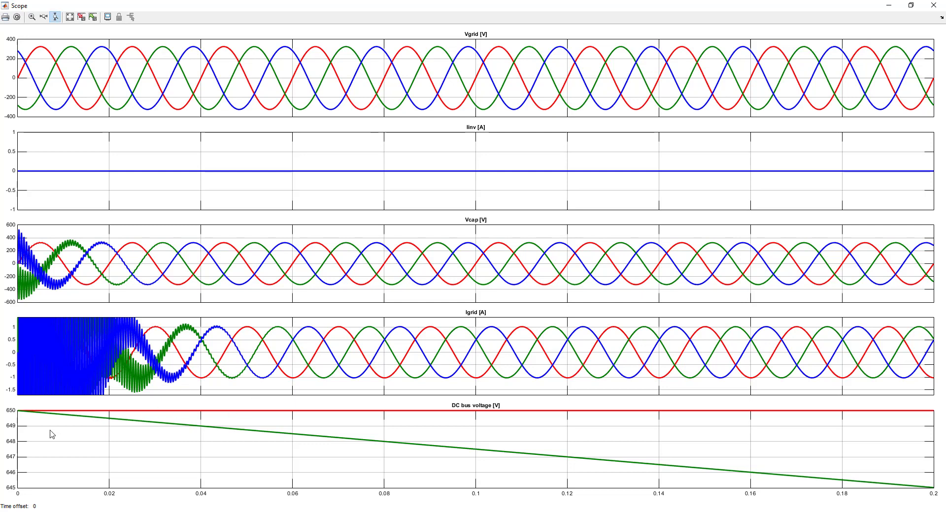
mouse_move(20, 417)
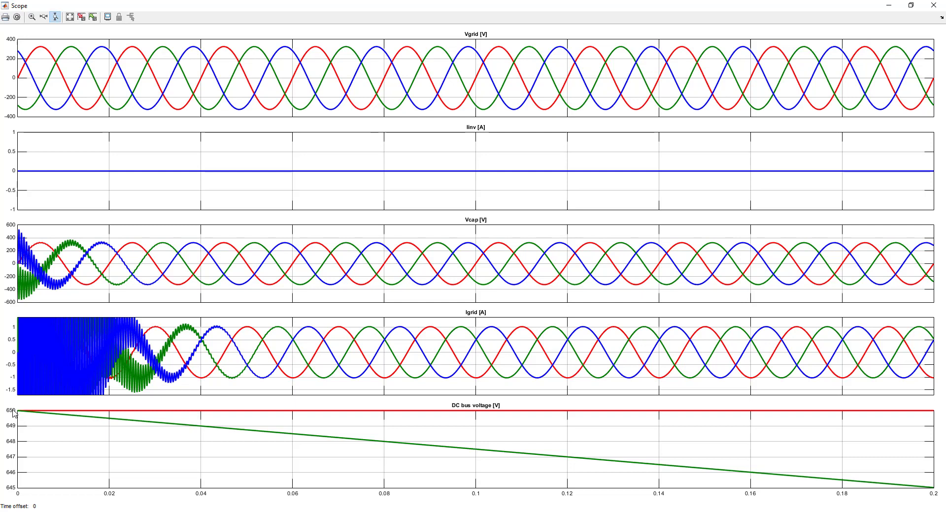
mouse_move(6, 407)
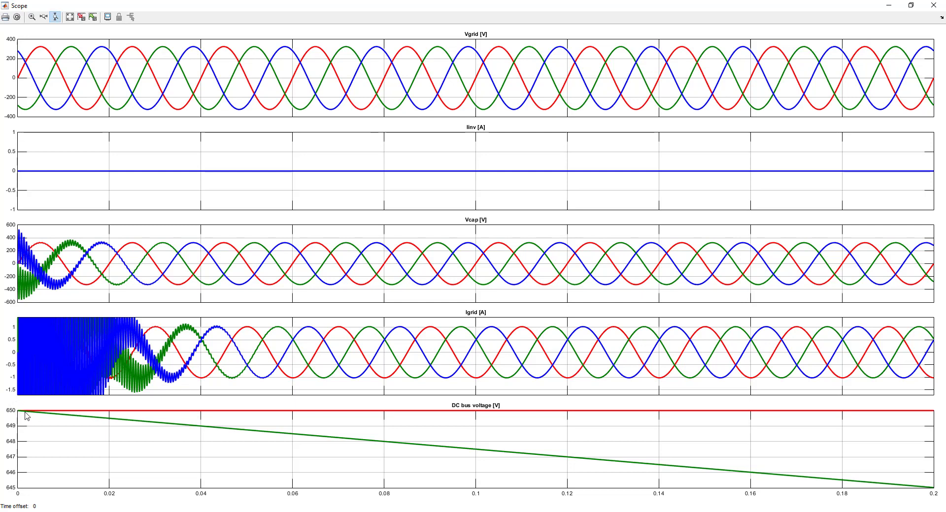
mouse_move(145, 428)
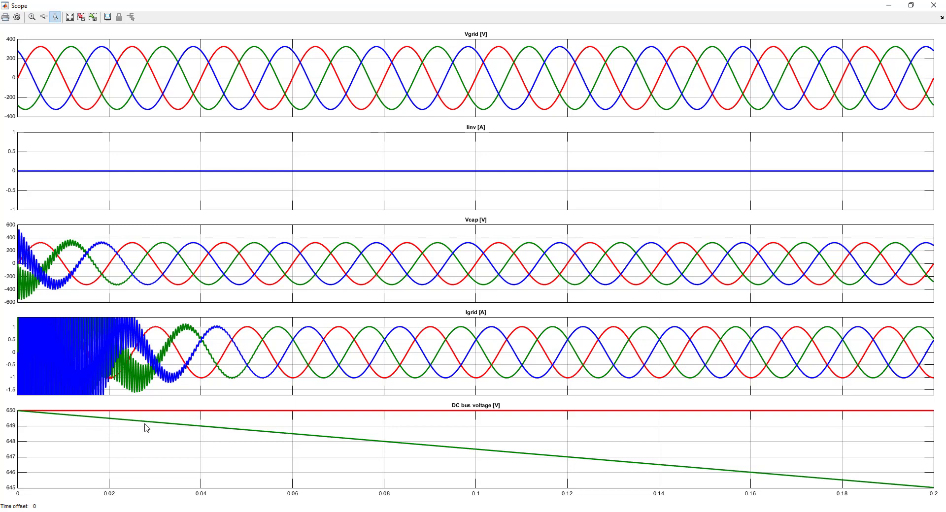
mouse_move(264, 437)
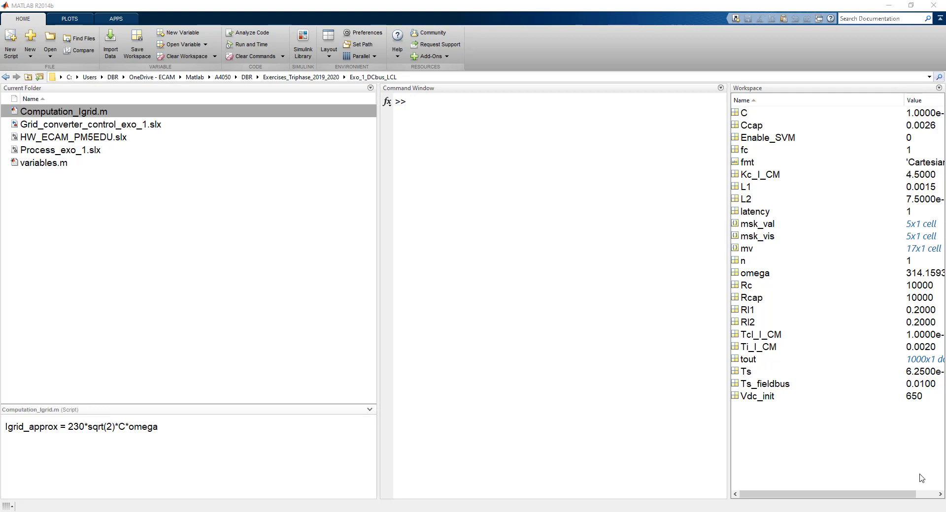
mouse_move(347, 265)
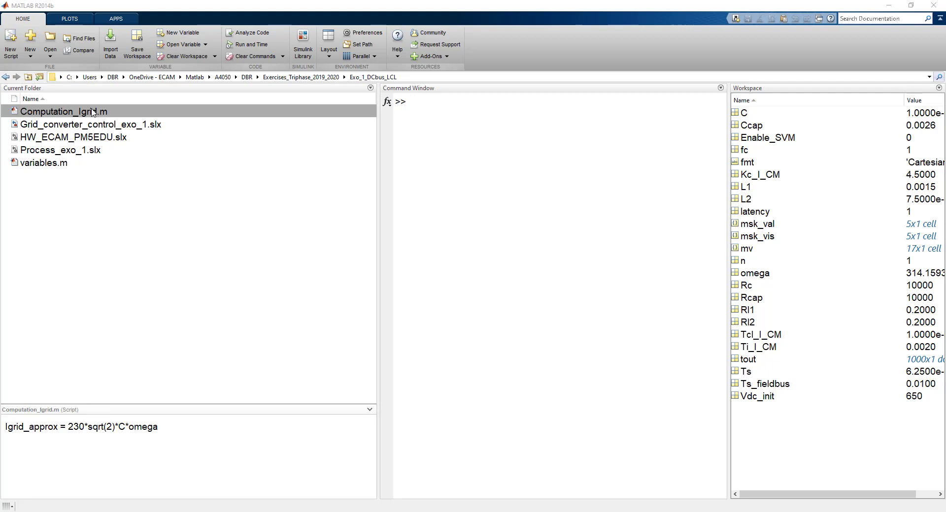
Step: Run Computation_Igrid.m from the Current Folder, yielding Igrid = 1.0226 A in the workspace
right_click(63, 111)
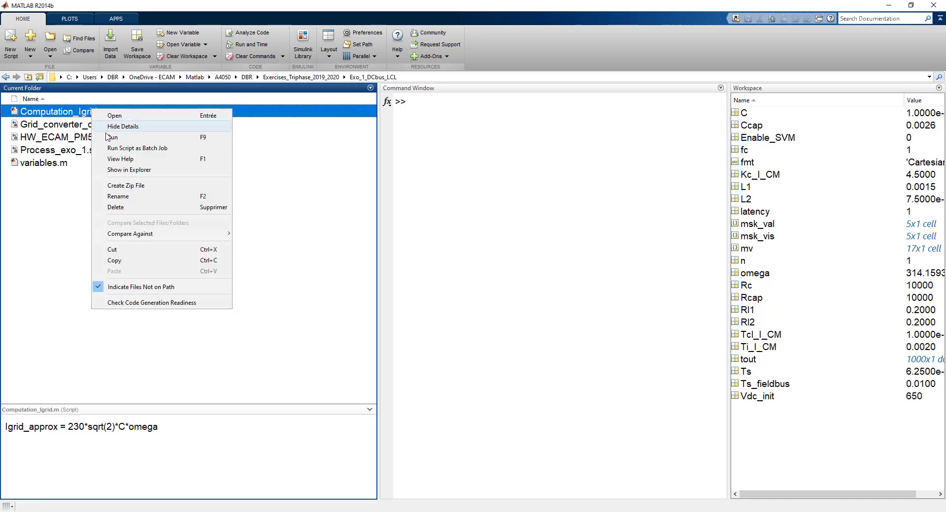
click(111, 137)
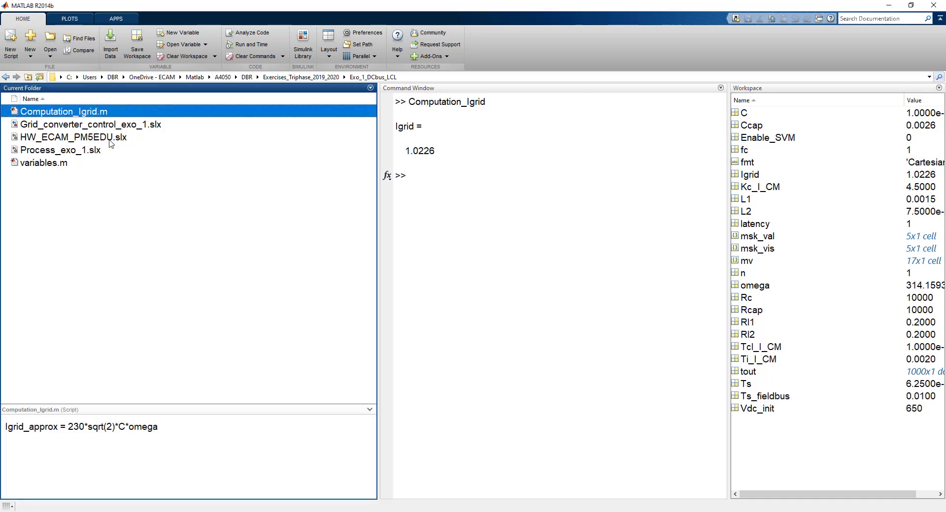